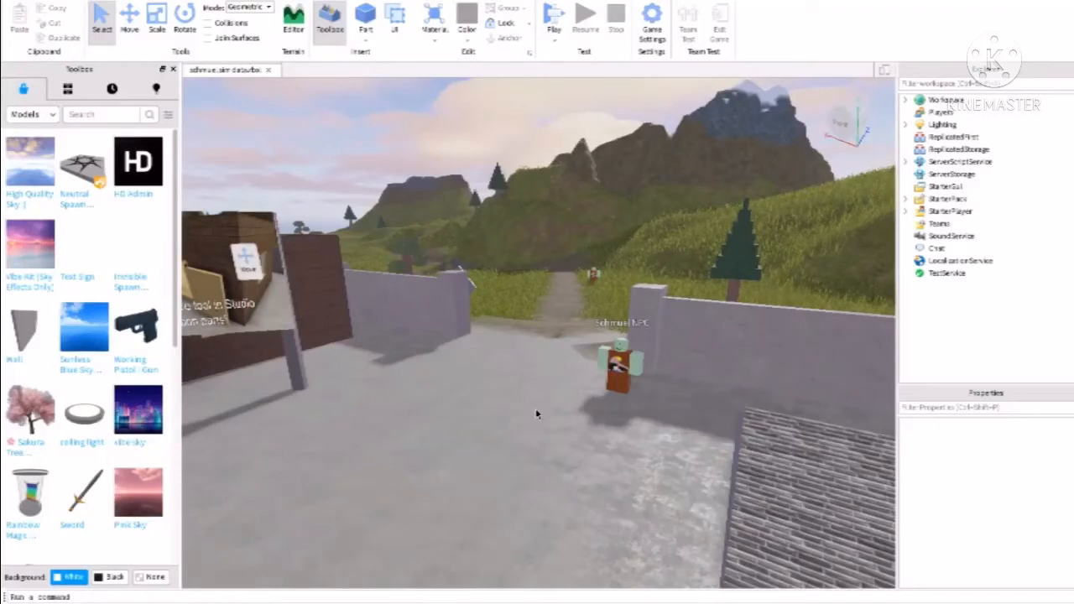
{"action": "mouse_move", "coordinate": [519, 405]}
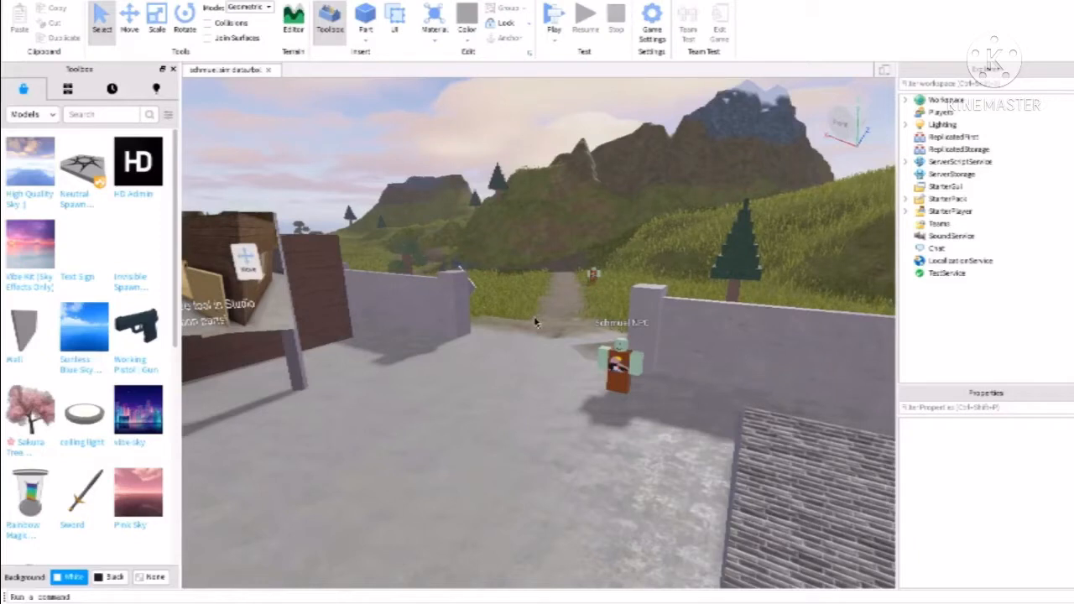
{"action": "mouse_move", "coordinate": [566, 387]}
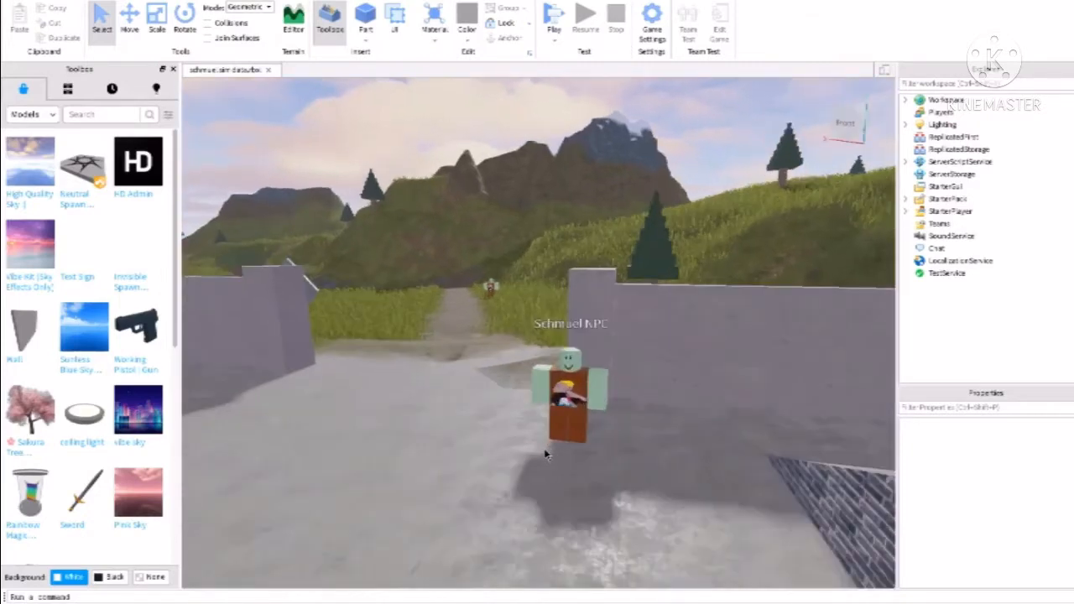
Expand Workspace, the Schmuel NPC model and its Head to reveal the sounds
{"action": "left_click", "coordinate": [571, 394]}
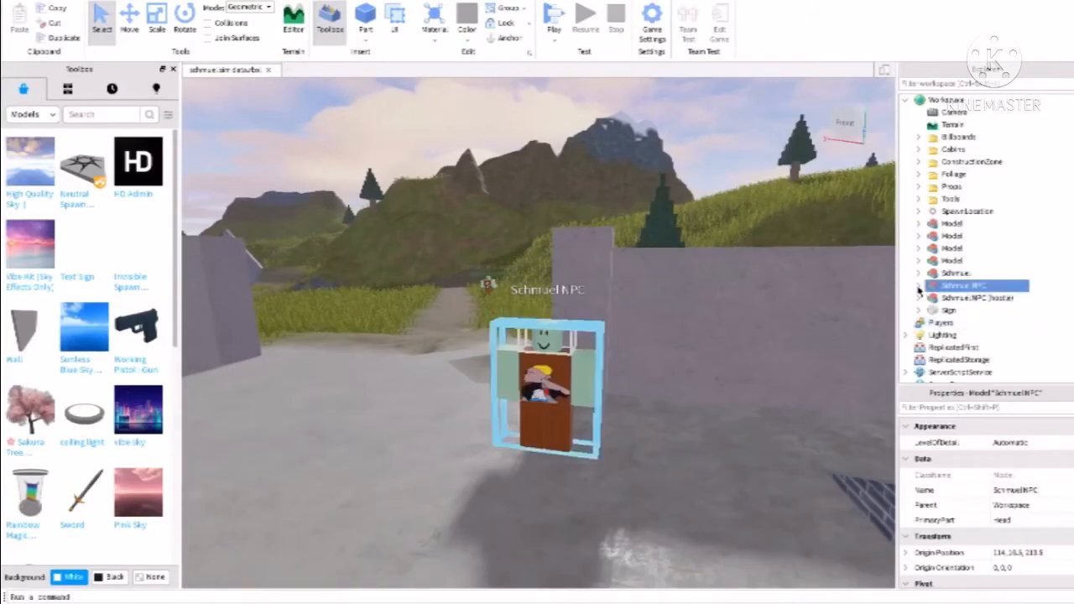
{"action": "left_click", "coordinate": [921, 286]}
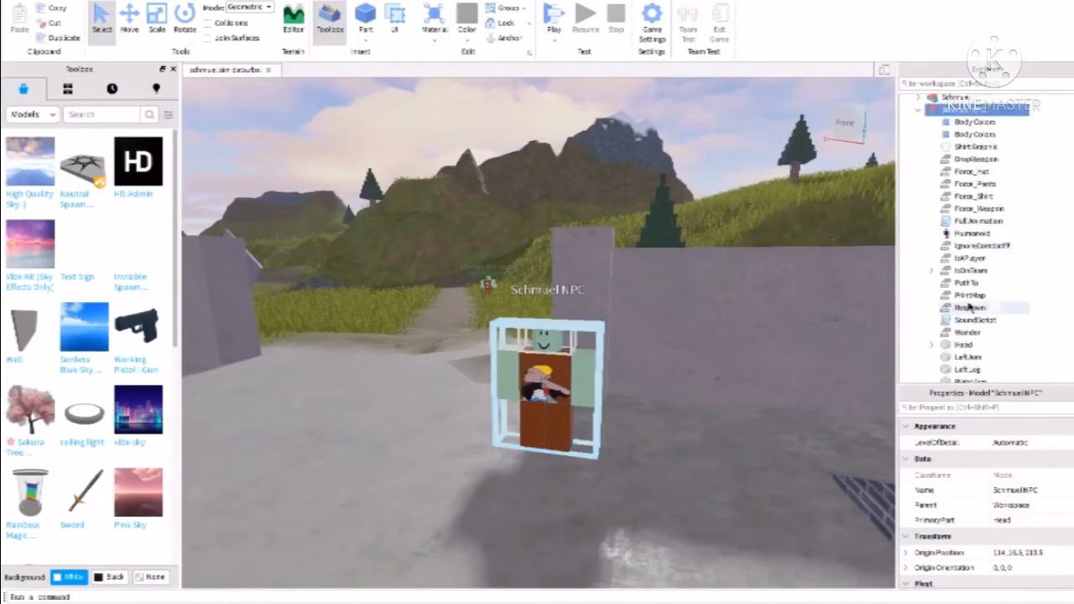
{"action": "scroll", "scroll_direction": "down", "scroll_amount": 3}
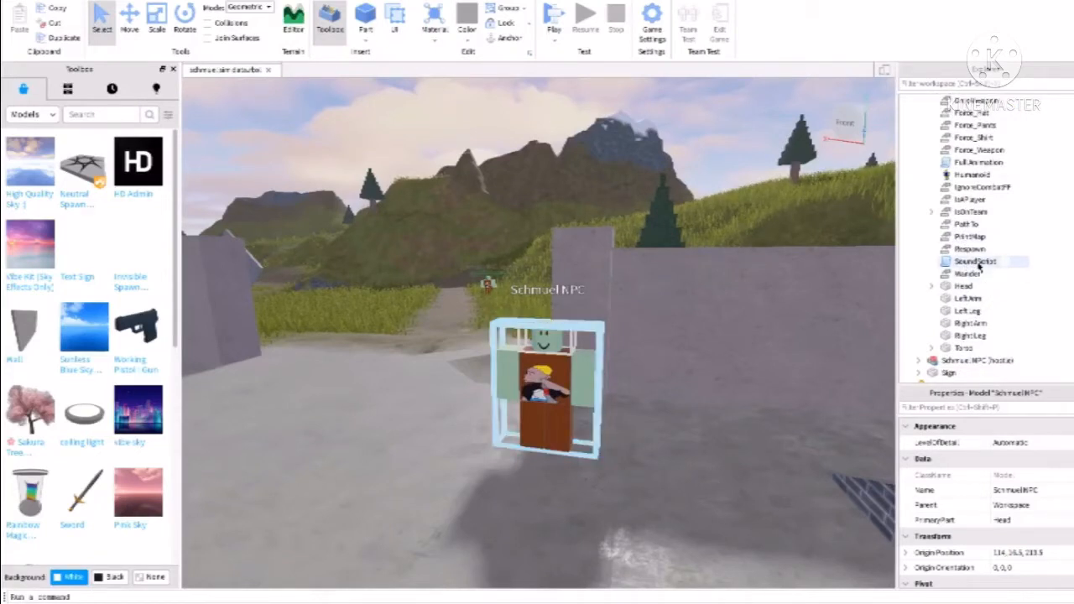
{"action": "left_click", "coordinate": [932, 298]}
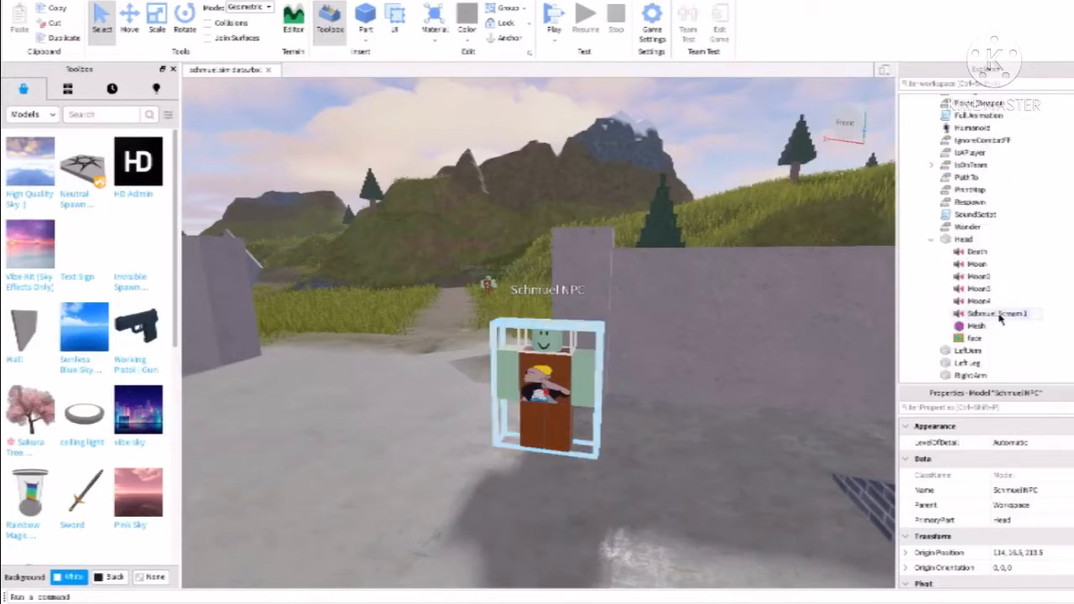
{"action": "left_click", "coordinate": [995, 313]}
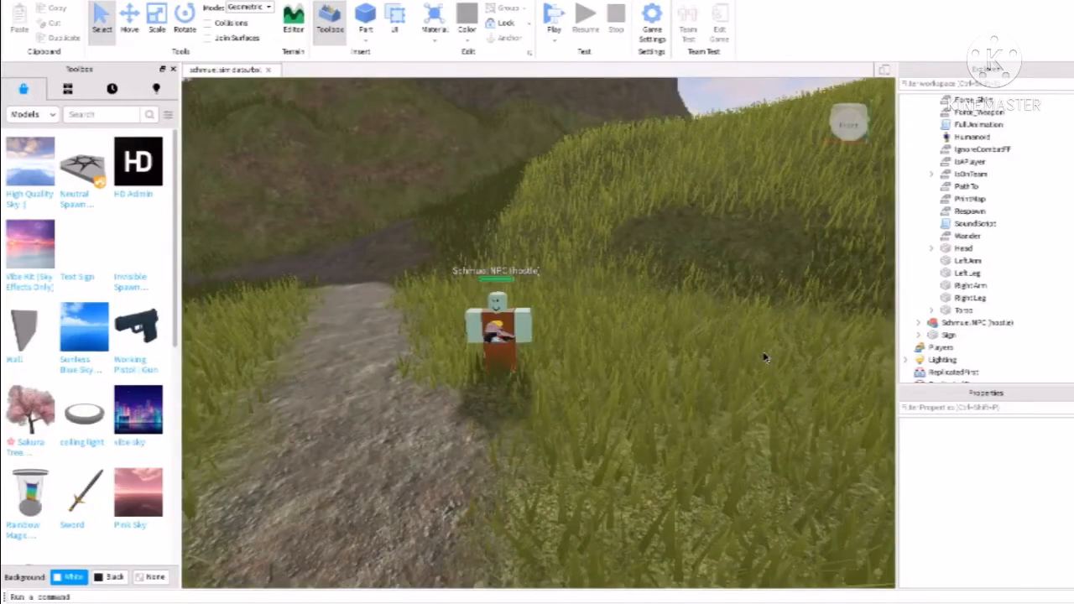
Expand the hostile Schmuel NPC model and select its SoundScript
{"action": "left_click", "coordinate": [976, 323]}
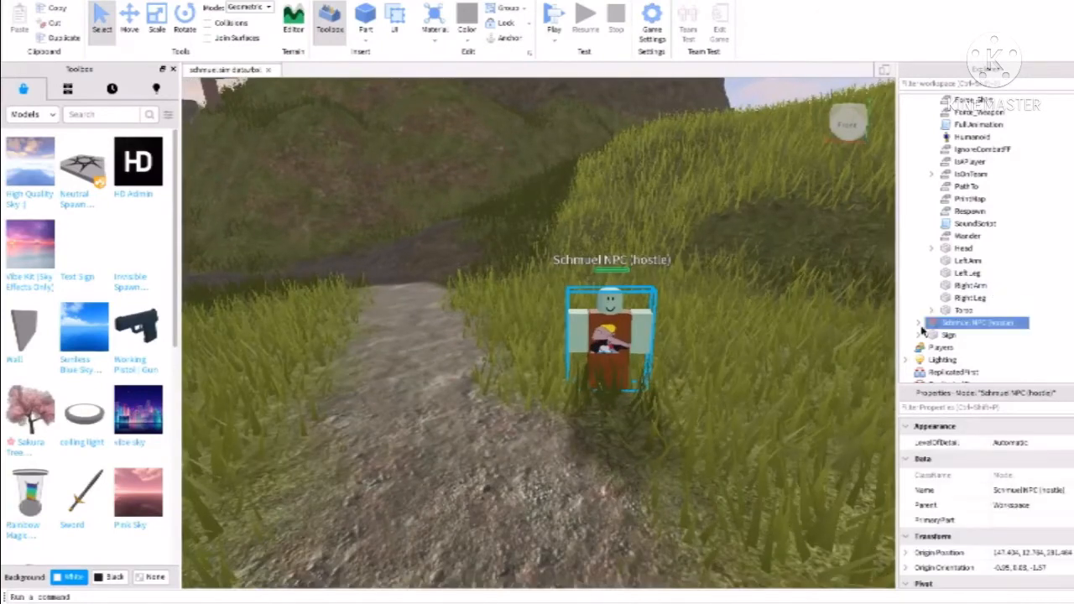
{"action": "left_click", "coordinate": [919, 322]}
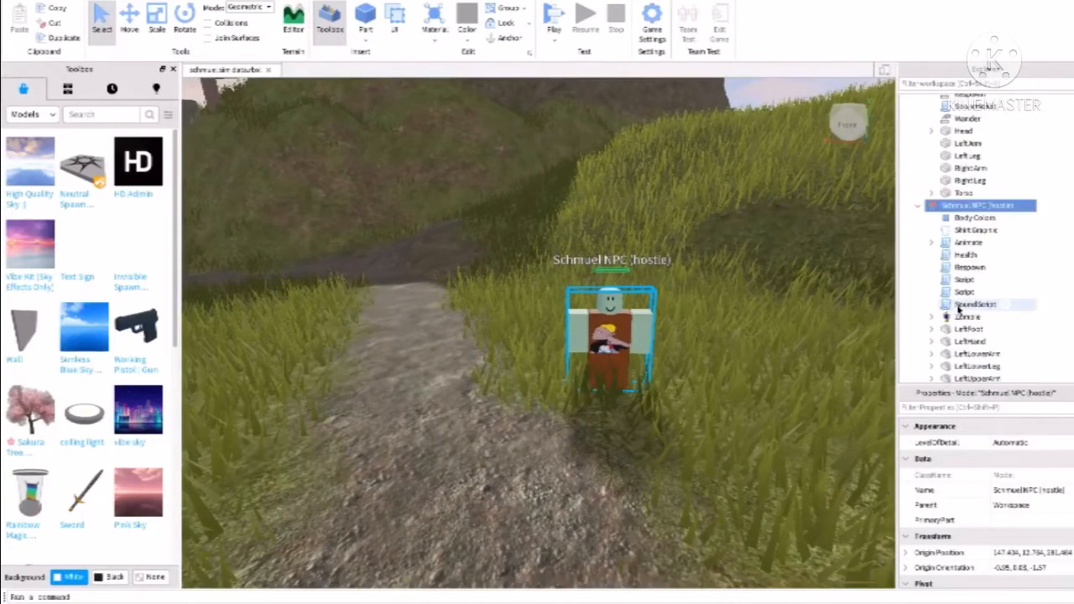
{"action": "scroll", "scroll_direction": "down", "scroll_amount": 3}
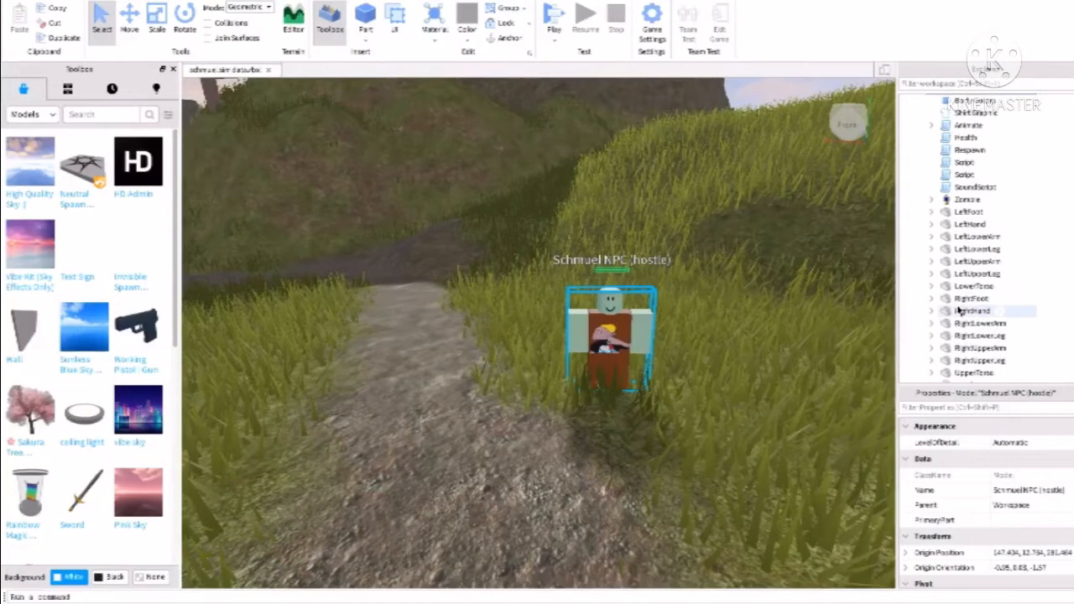
{"action": "left_click", "coordinate": [974, 245]}
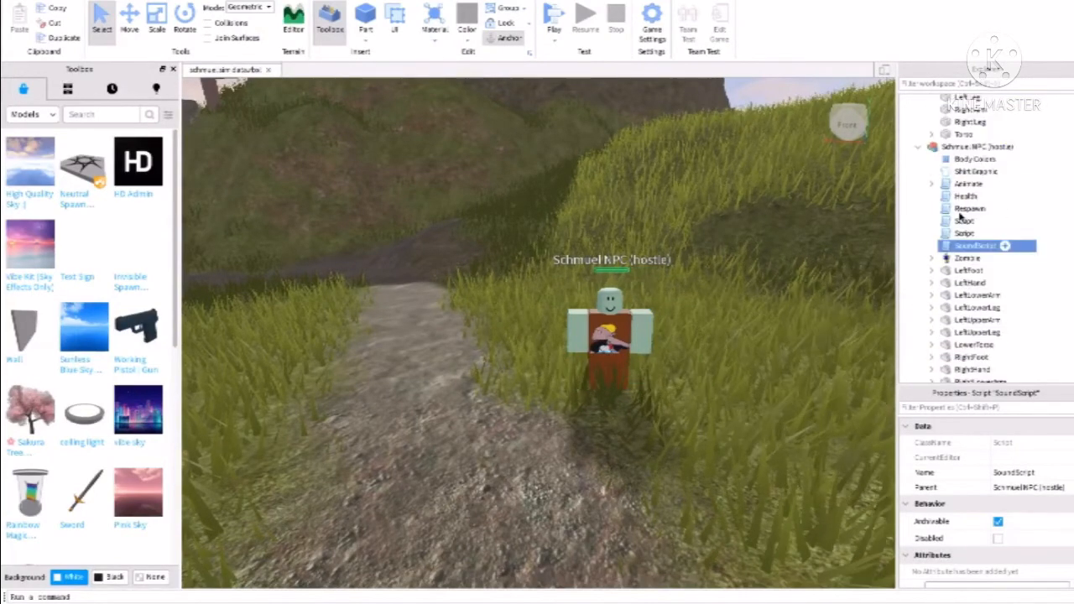
Open the hostile NPC's SoundScript and expand its Head to list the Death and Moan sounds
{"action": "right_click", "coordinate": [974, 245]}
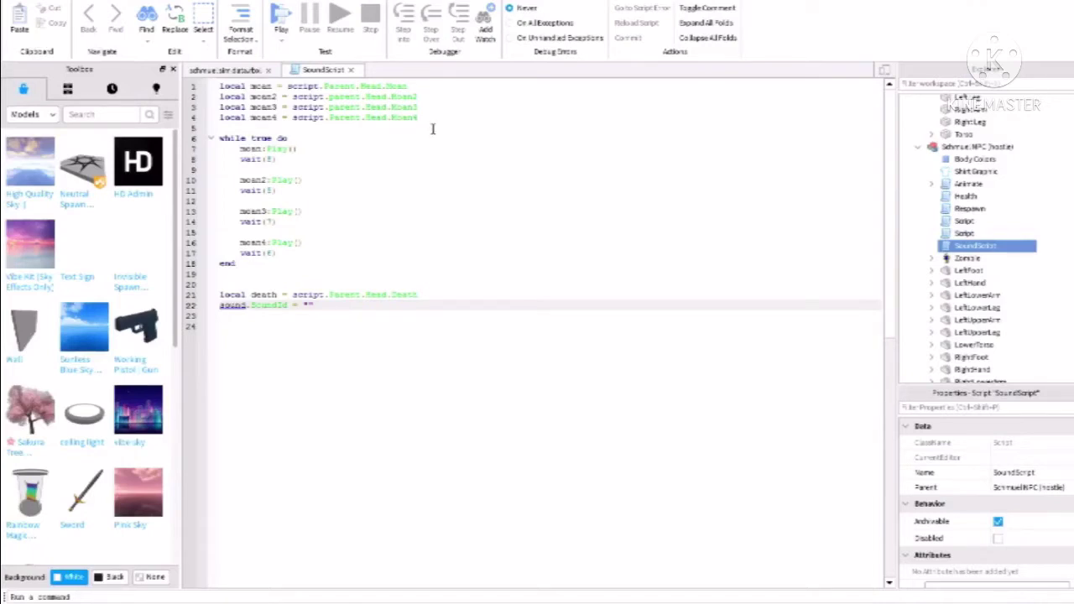
{"action": "mouse_move", "coordinate": [554, 314]}
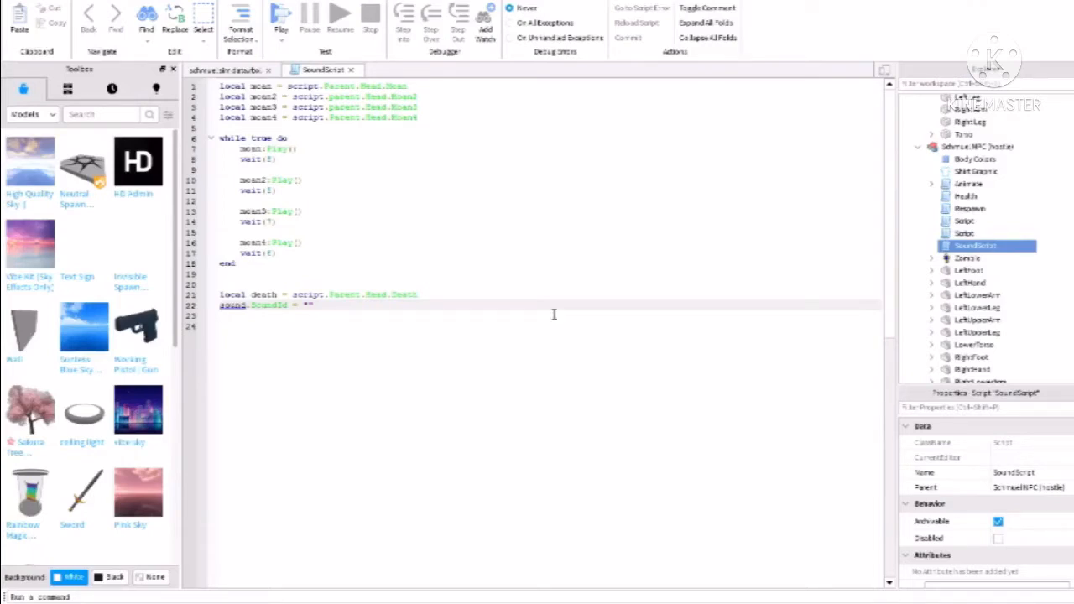
{"action": "scroll", "scroll_direction": "down", "scroll_amount": 3}
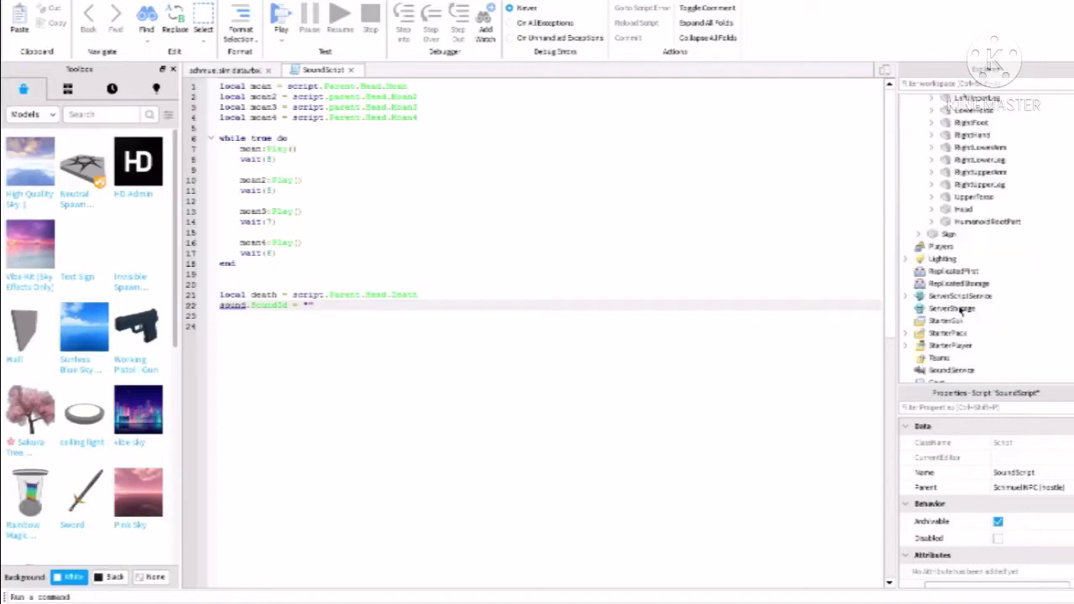
{"action": "left_click", "coordinate": [919, 273]}
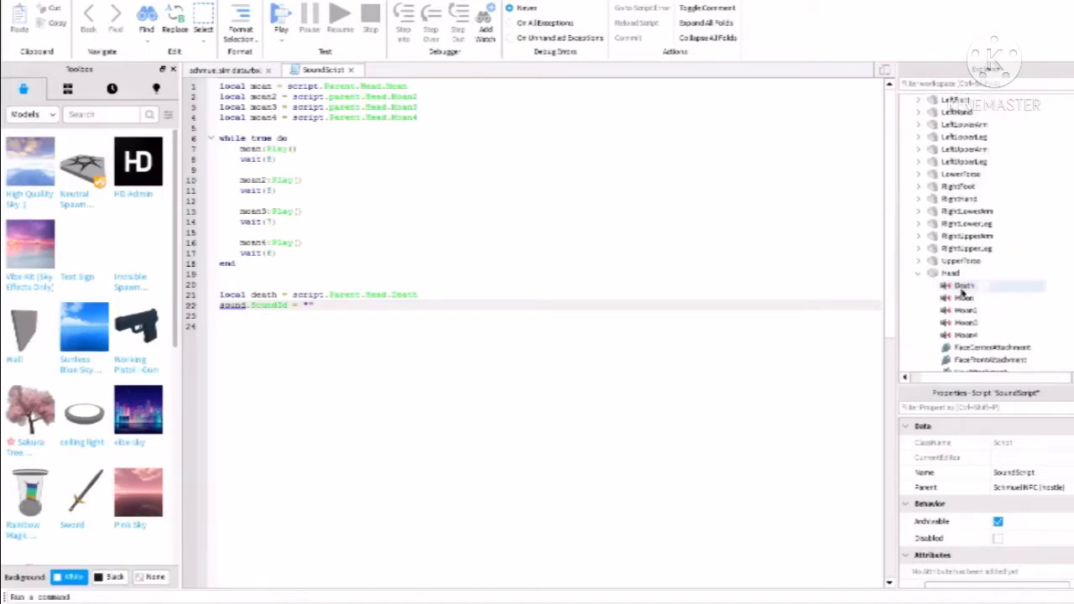
Insert a default-named Sound object into the hostile NPC's Head
{"action": "right_click", "coordinate": [966, 214]}
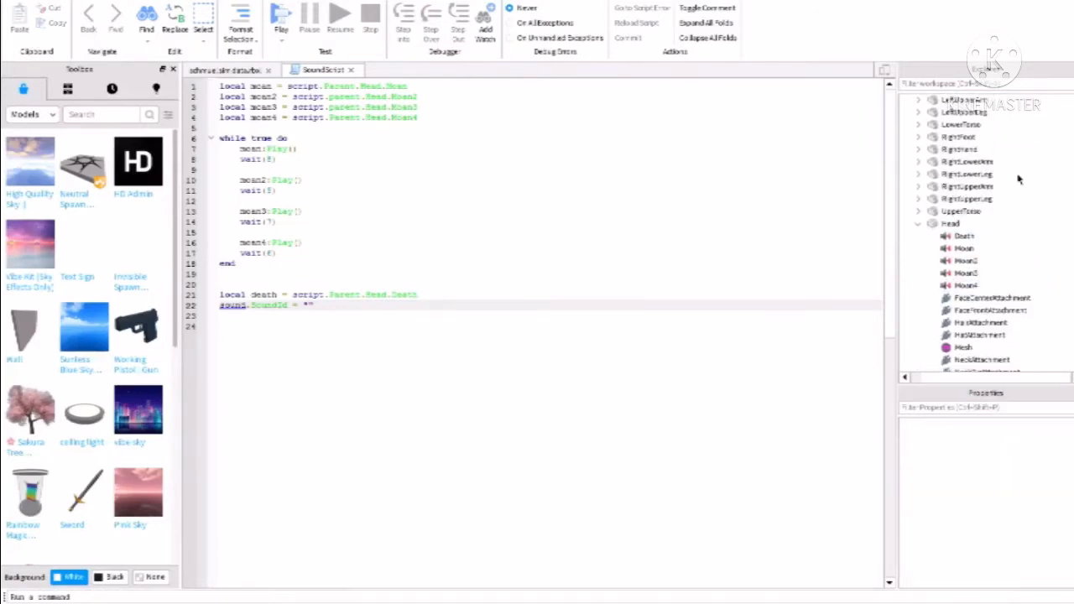
{"action": "right_click", "coordinate": [951, 223]}
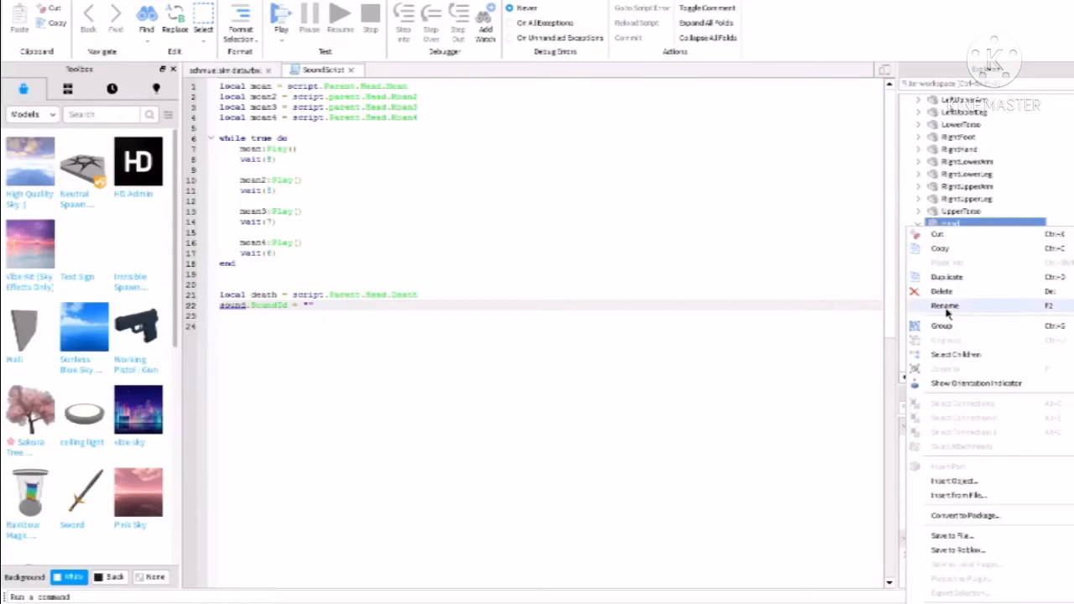
{"action": "left_click", "coordinate": [955, 480]}
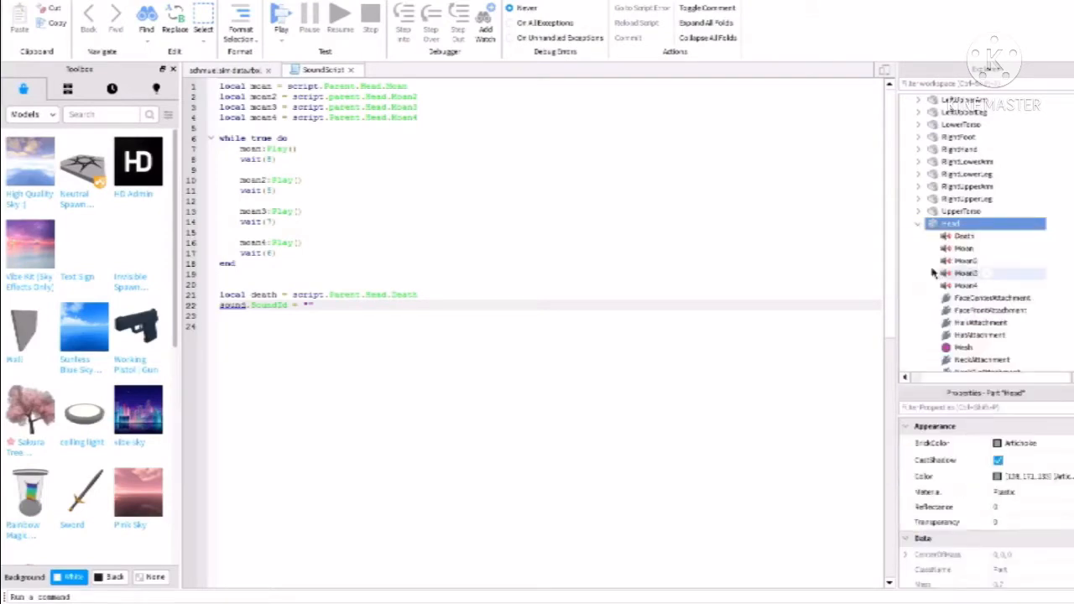
{"action": "left_click", "coordinate": [965, 298]}
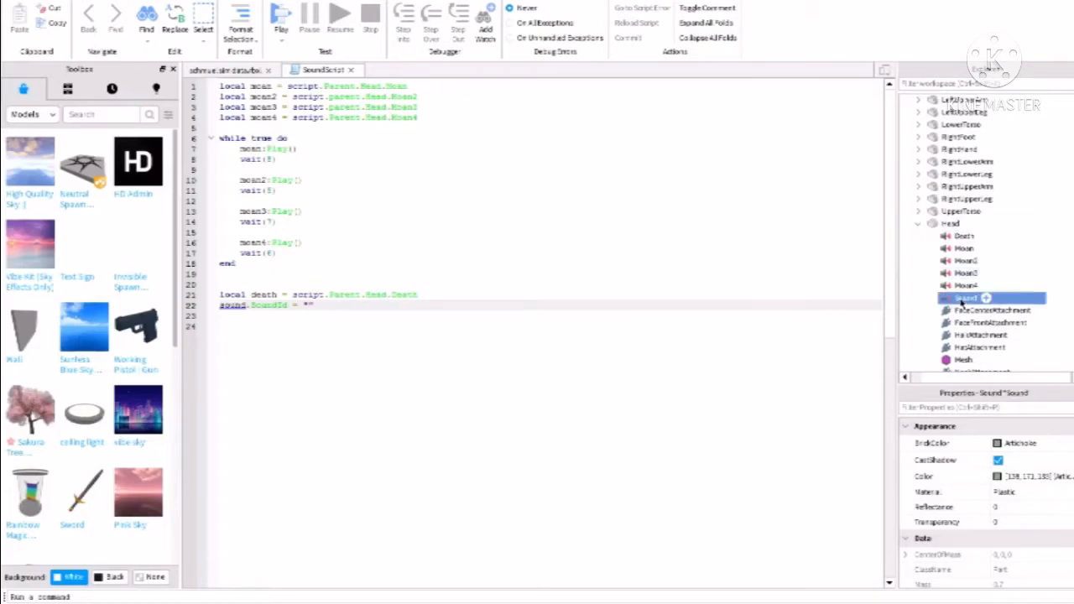
{"action": "left_click", "coordinate": [986, 298]}
{"action": "type", "text": "Schmuel"}
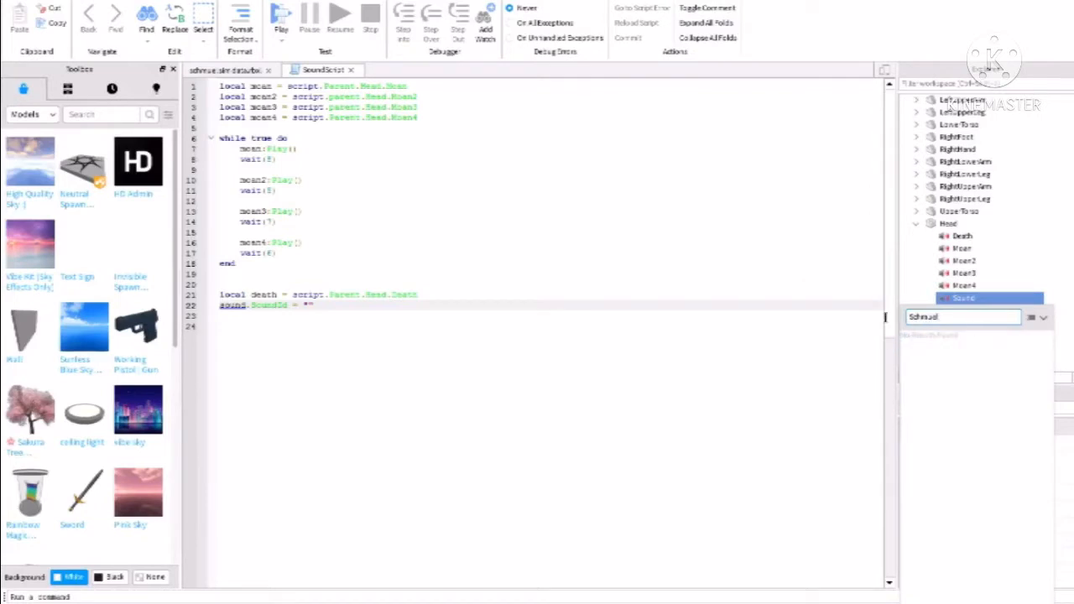
{"action": "left_click", "coordinate": [984, 298]}
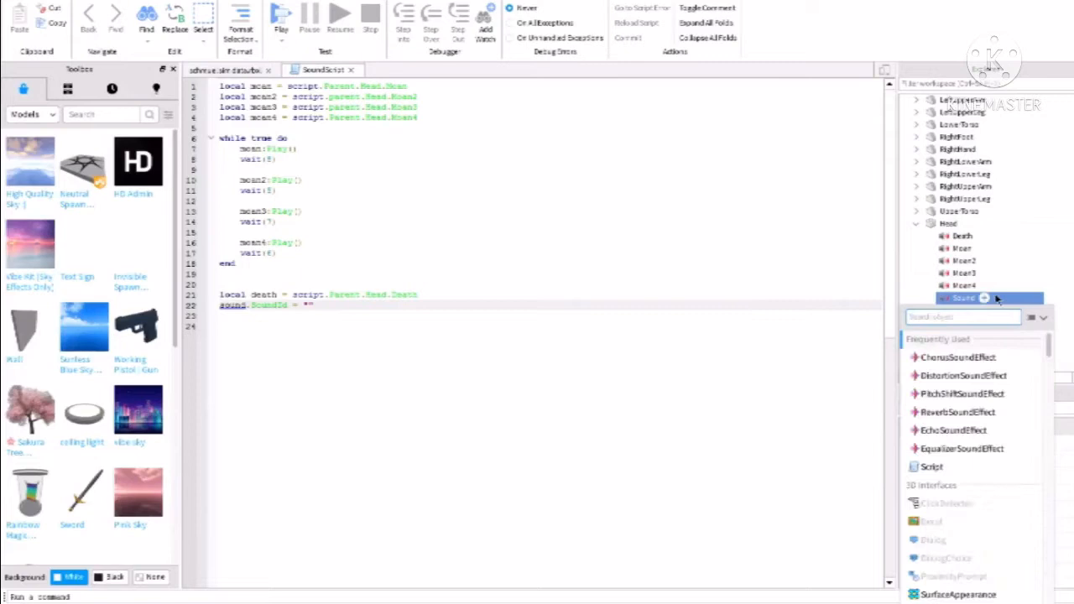
{"action": "right_click", "coordinate": [965, 298]}
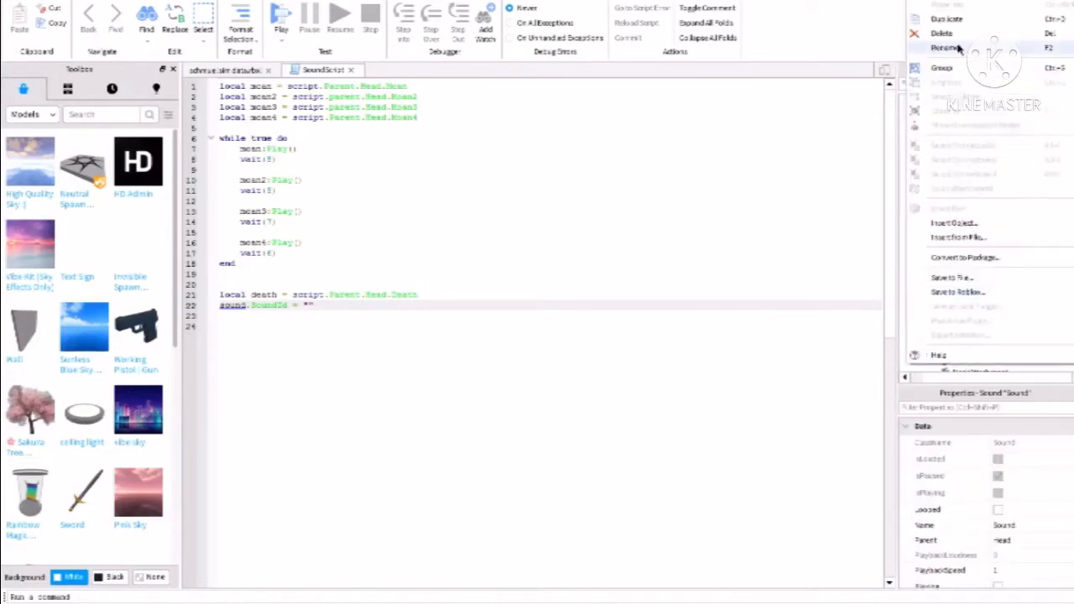
{"action": "mouse_move", "coordinate": [689, 210]}
{"action": "type", "text": "SchmuelScream"}
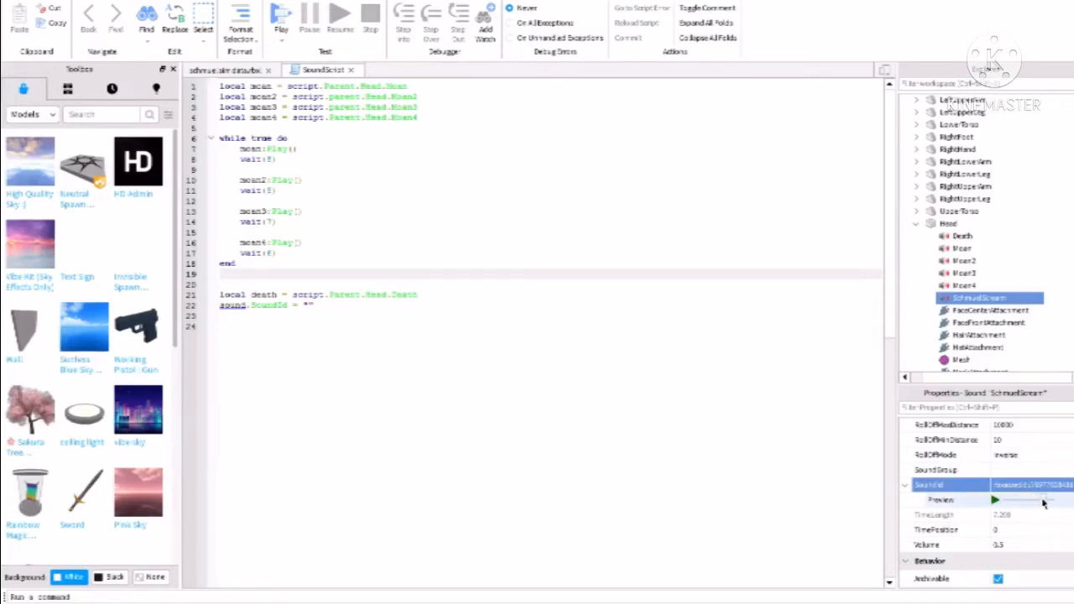
Preview the SchmuelScream sound after setting its audio asset ID
{"action": "left_click", "coordinate": [994, 500]}
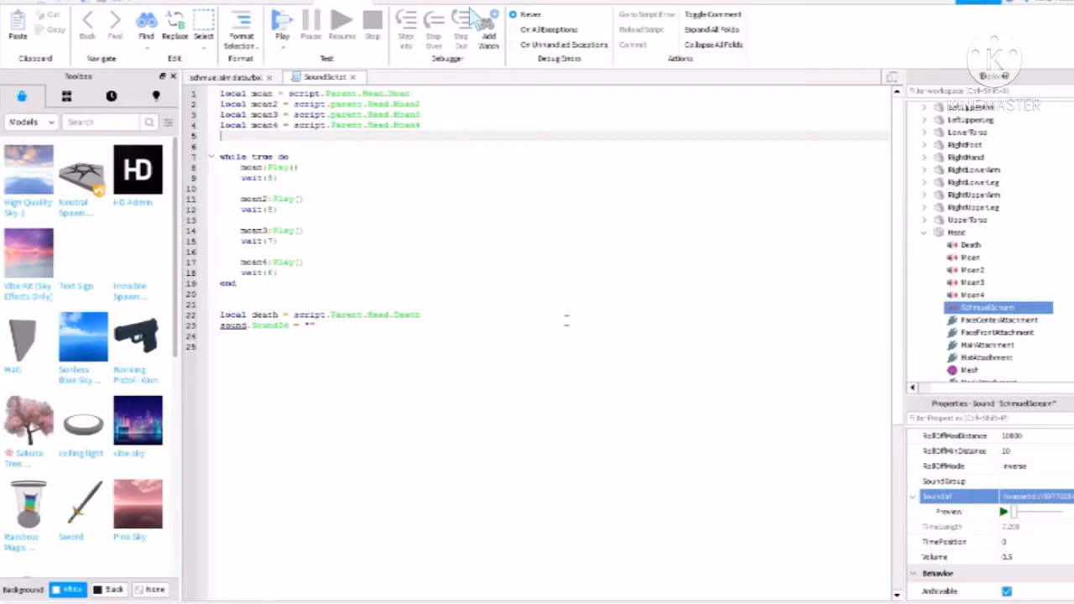
Declare local SchmuelScream from the script and call its Play() inside the loop
{"action": "type", "text": "local SchmuelScream = script"}
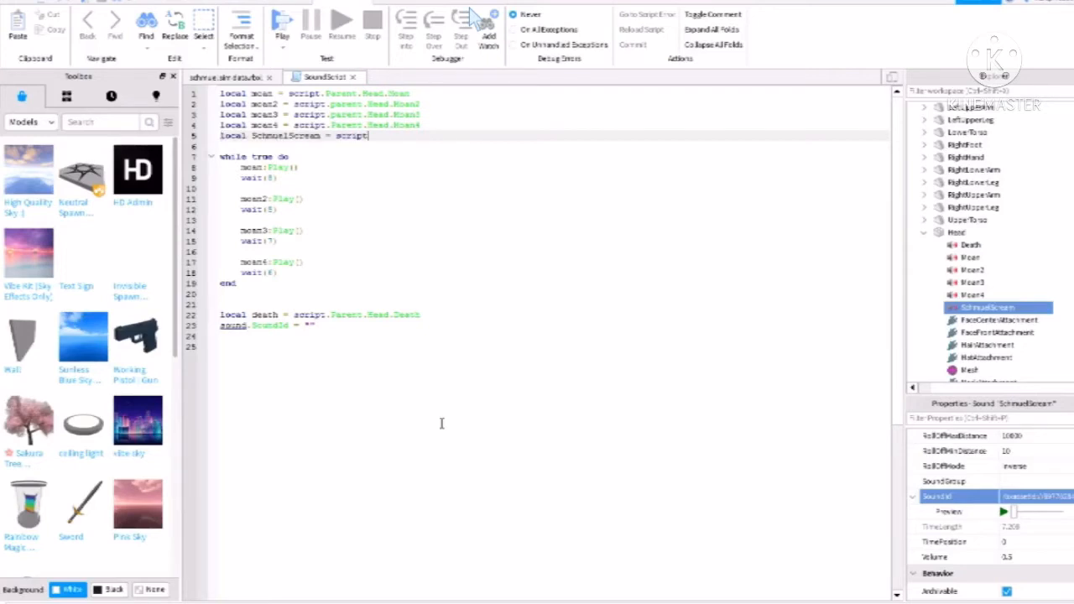
{"action": "type", "text": ".Parent.Head.SchmuelScream"}
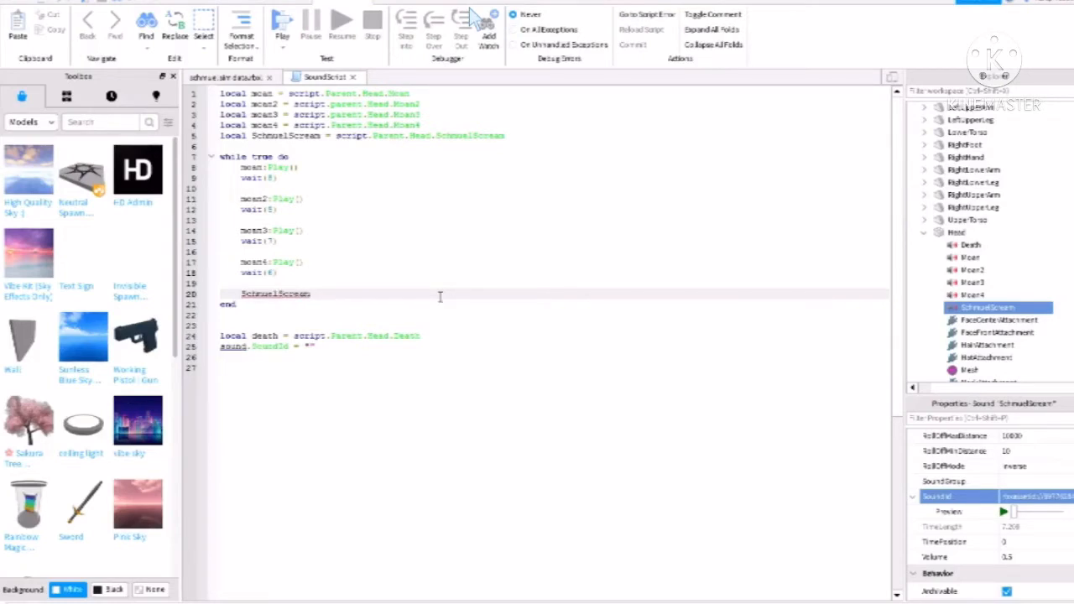
{"action": "type", "text": "."}
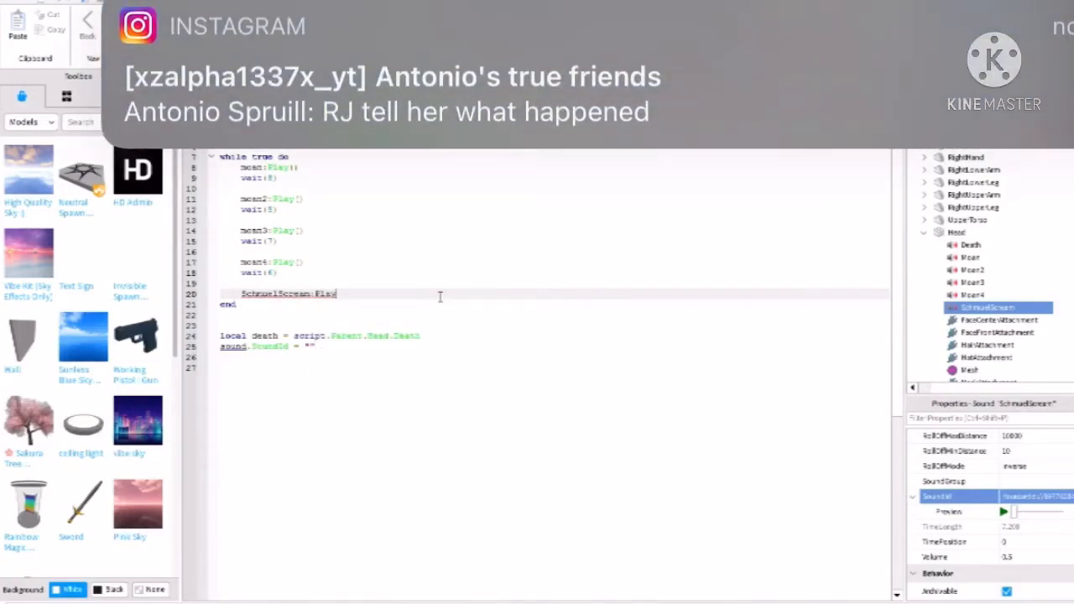
{"action": "type", "text": "()"}
{"action": "type", "text": "wait"}
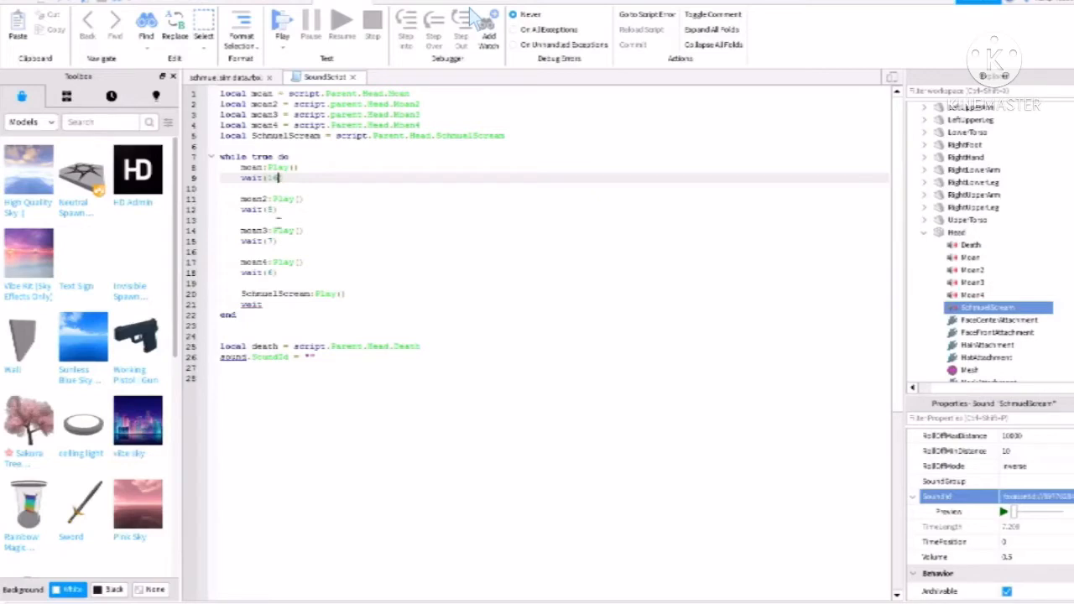
Change the first moan's wait from 8 to 14 seconds
{"action": "left_click", "coordinate": [282, 209]}
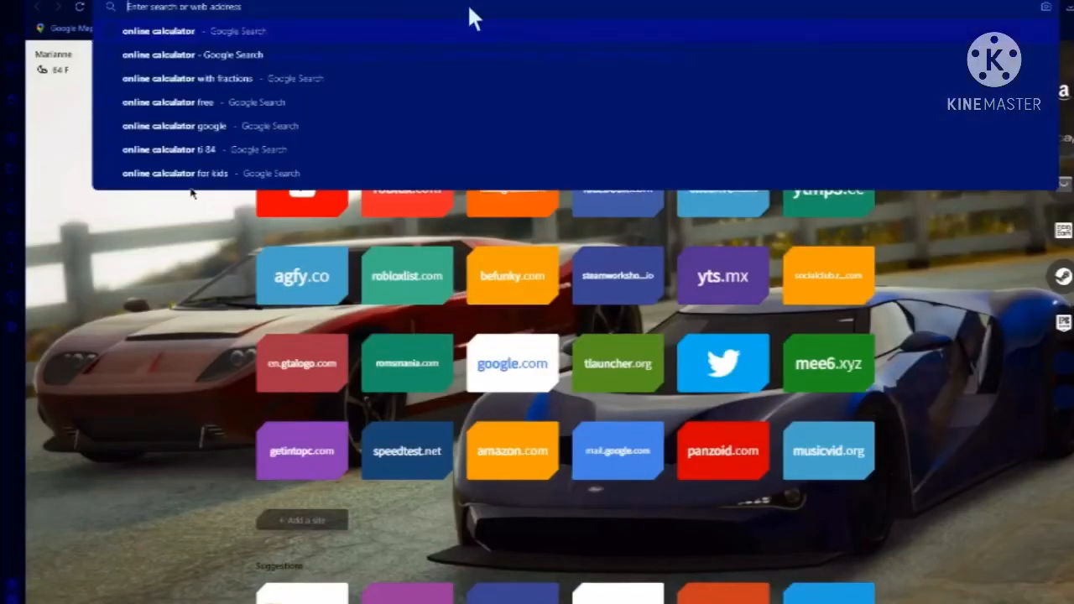
Search 'online calculator', total 16 + 10 + 14 + 12 = 52, then compute 52 ÷ 4 = 13
{"action": "type", "text": "online calc"}
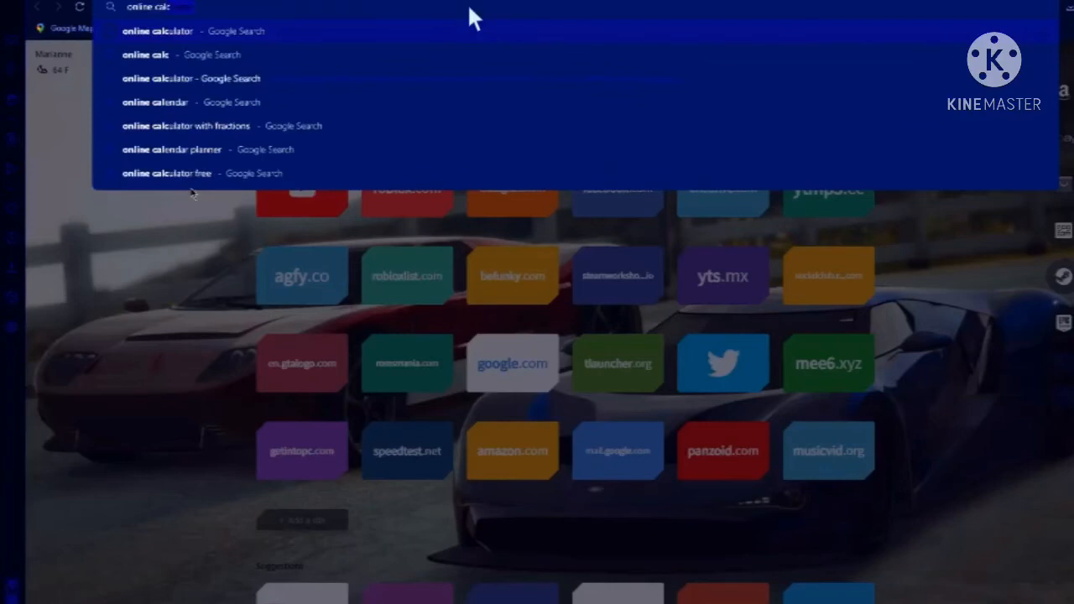
{"action": "type", "text": "ulator"}
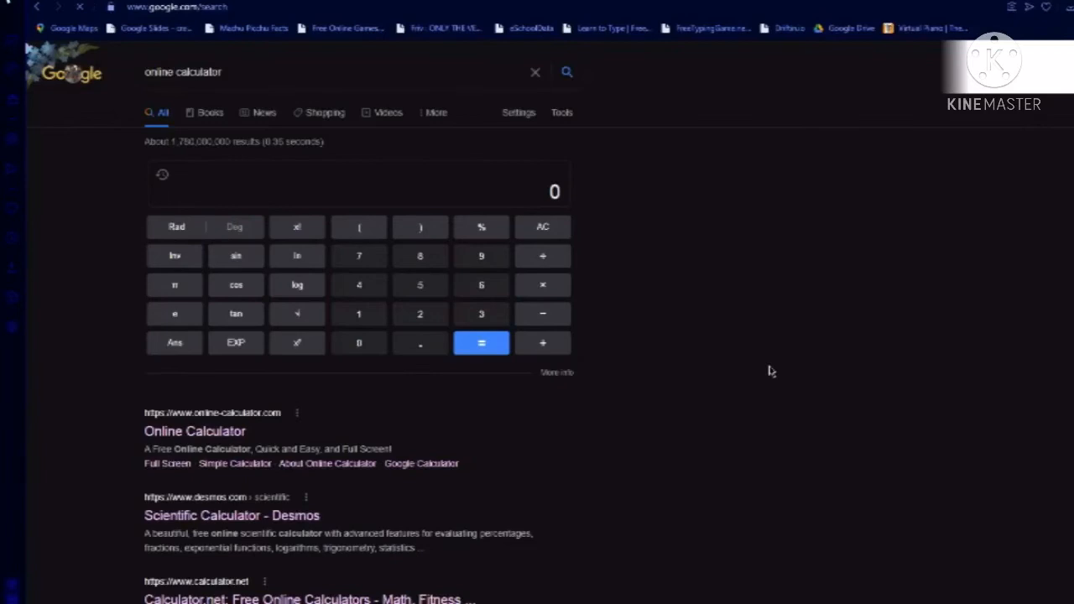
{"action": "mouse_move", "coordinate": [443, 267]}
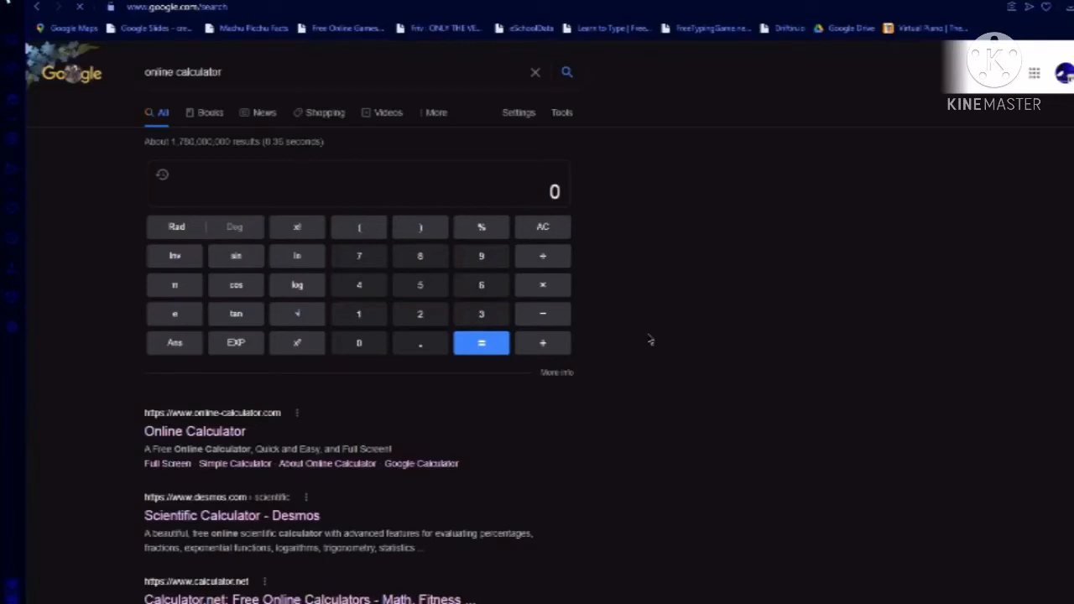
{"action": "mouse_move", "coordinate": [637, 319]}
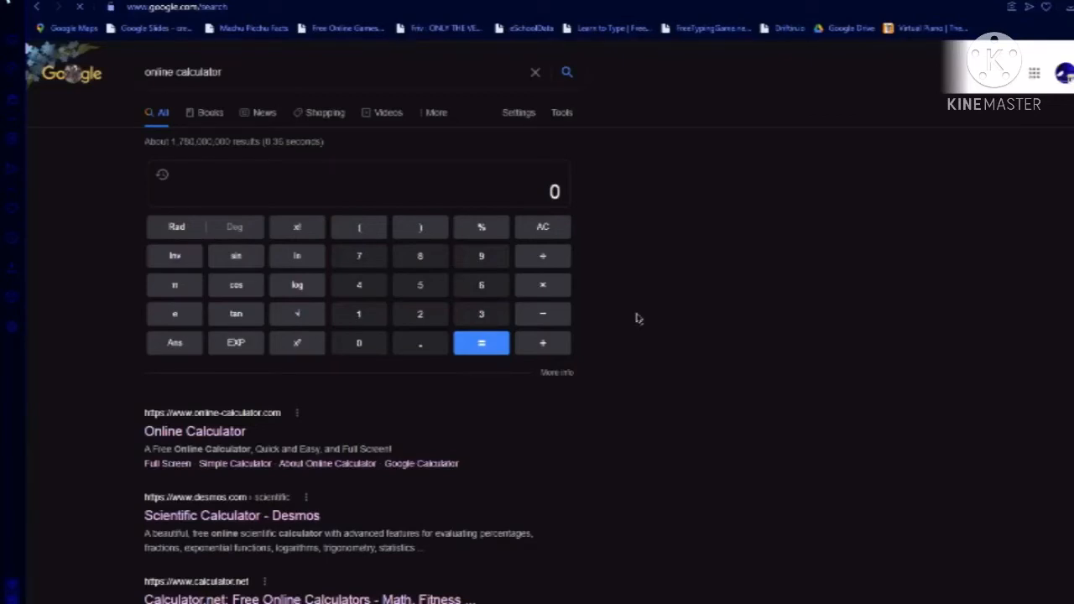
{"action": "mouse_move", "coordinate": [700, 342]}
{"action": "type", "text": "16"}
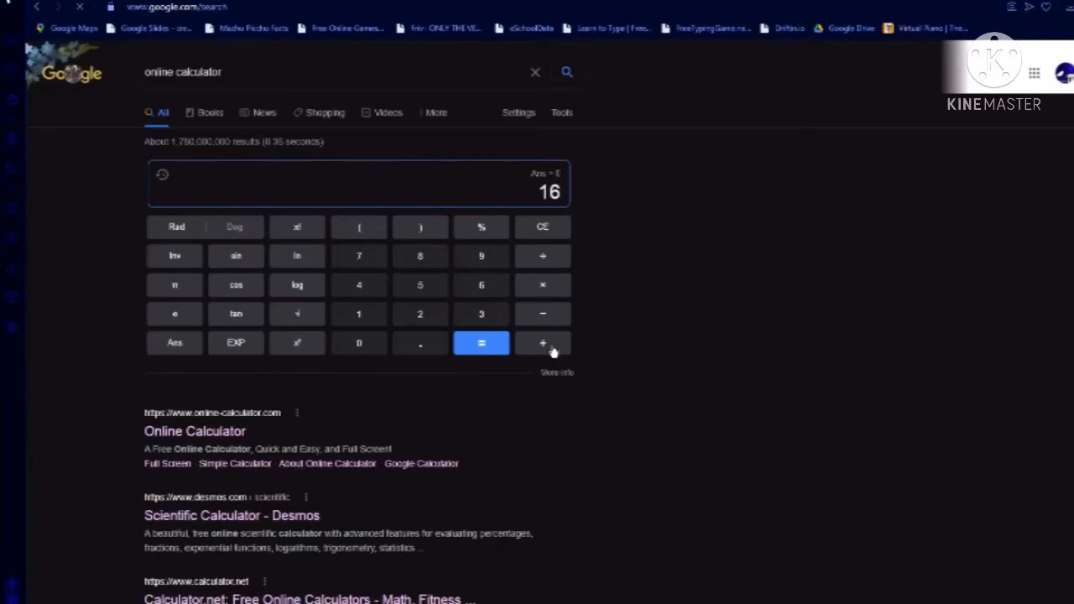
{"action": "left_click", "coordinate": [543, 343]}
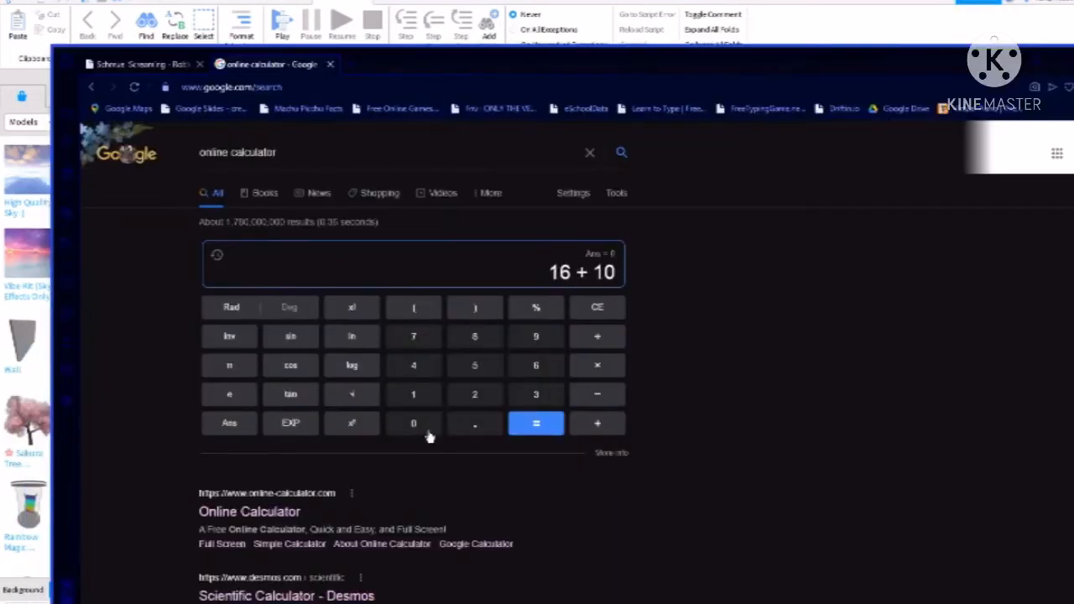
{"action": "left_click", "coordinate": [596, 423]}
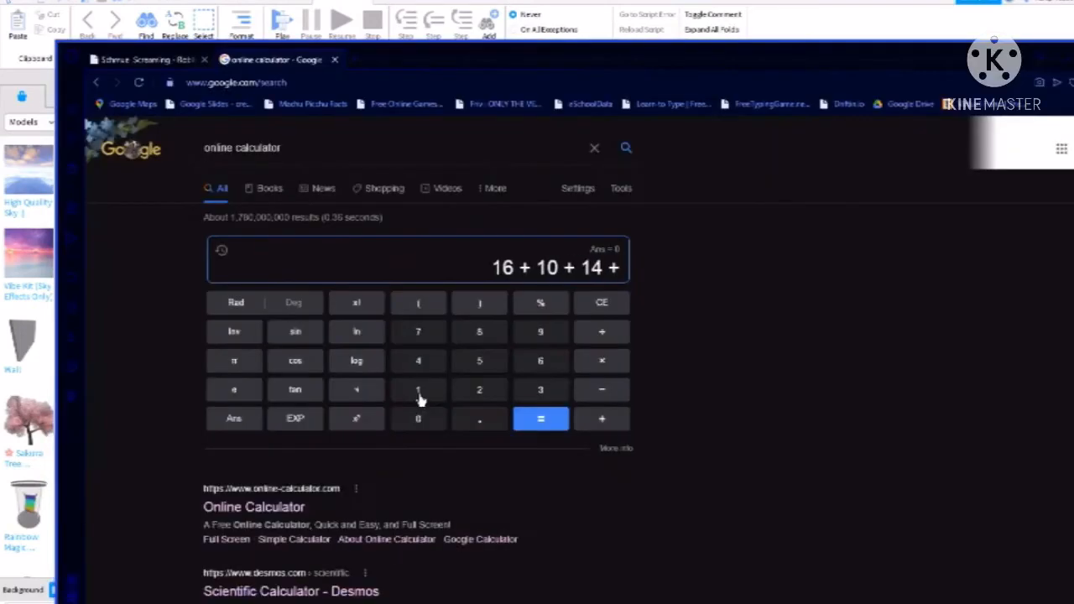
{"action": "left_click", "coordinate": [417, 389]}
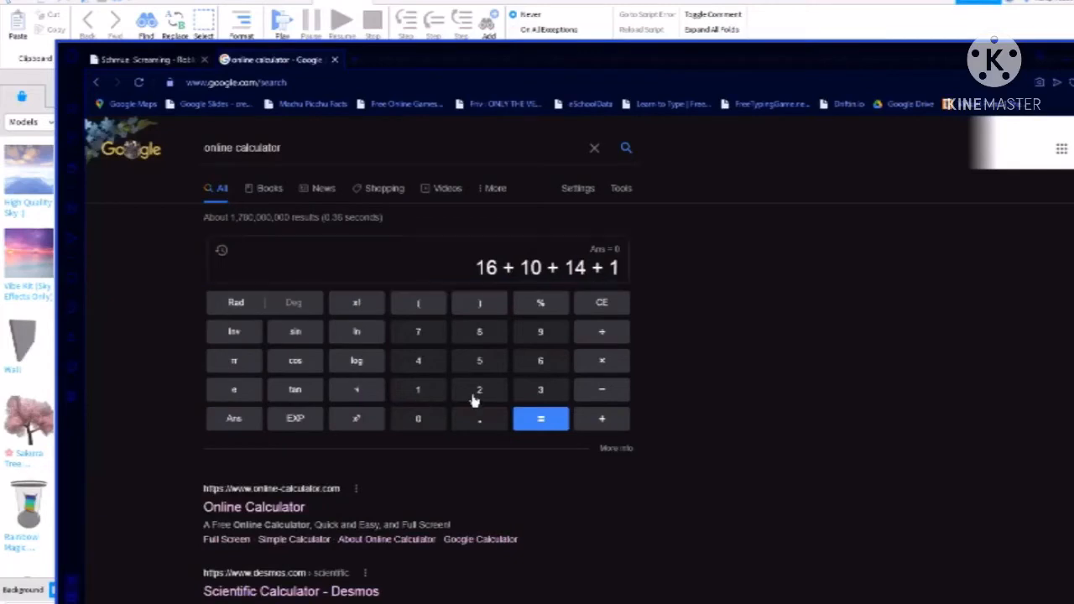
{"action": "left_click", "coordinate": [541, 419]}
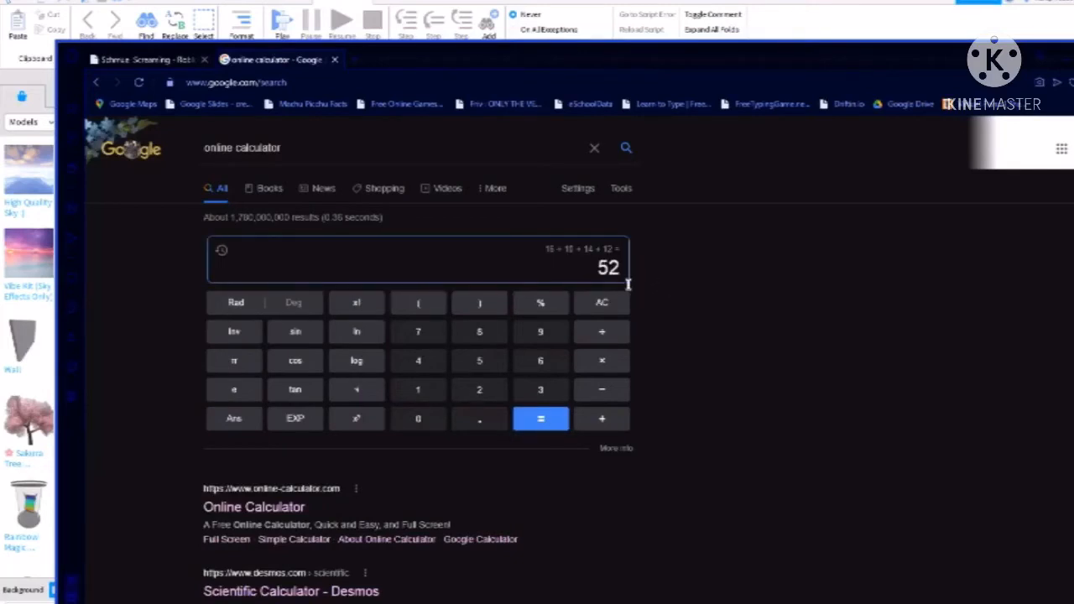
{"action": "mouse_move", "coordinate": [604, 68]}
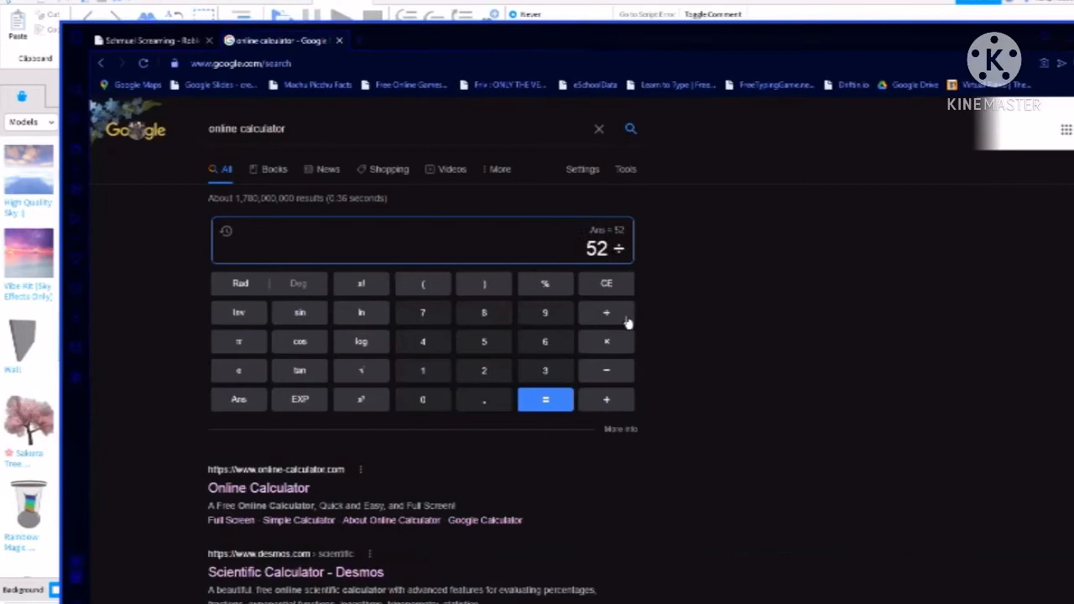
{"action": "mouse_move", "coordinate": [617, 269]}
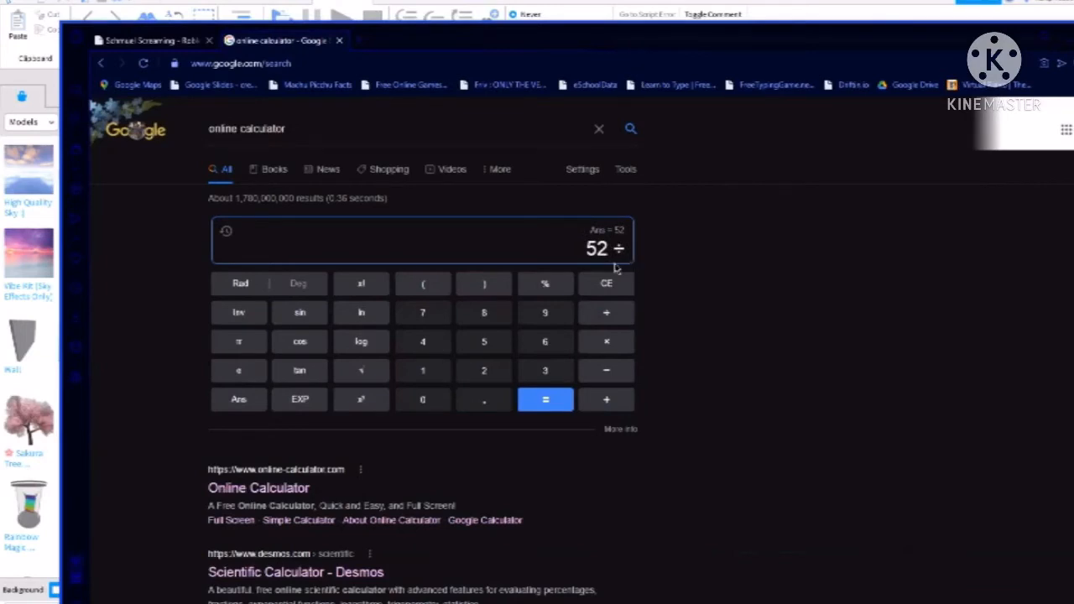
{"action": "left_click", "coordinate": [423, 341]}
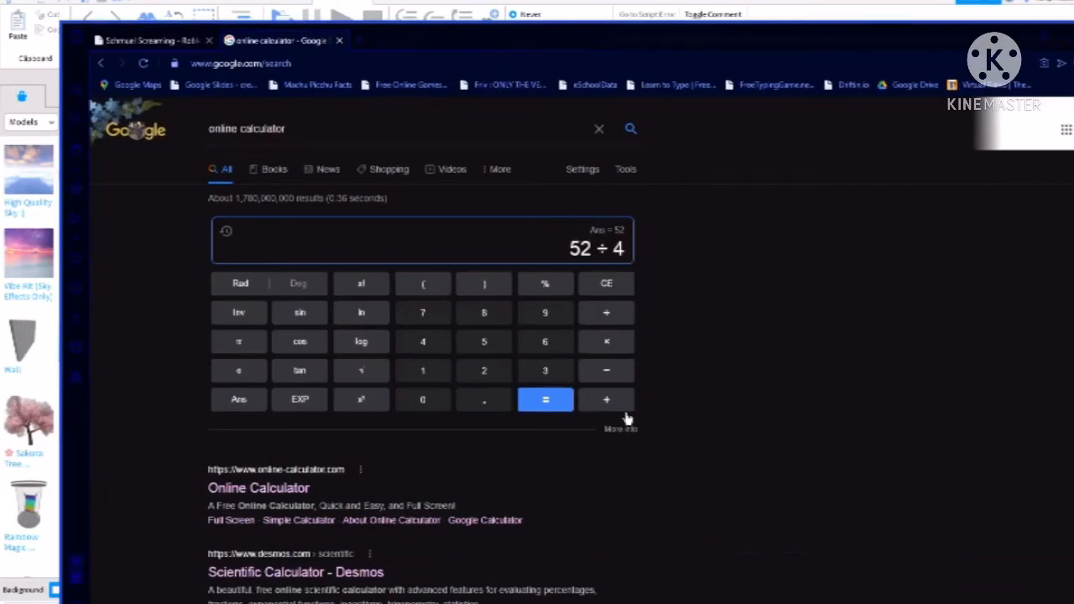
{"action": "left_click", "coordinate": [544, 400]}
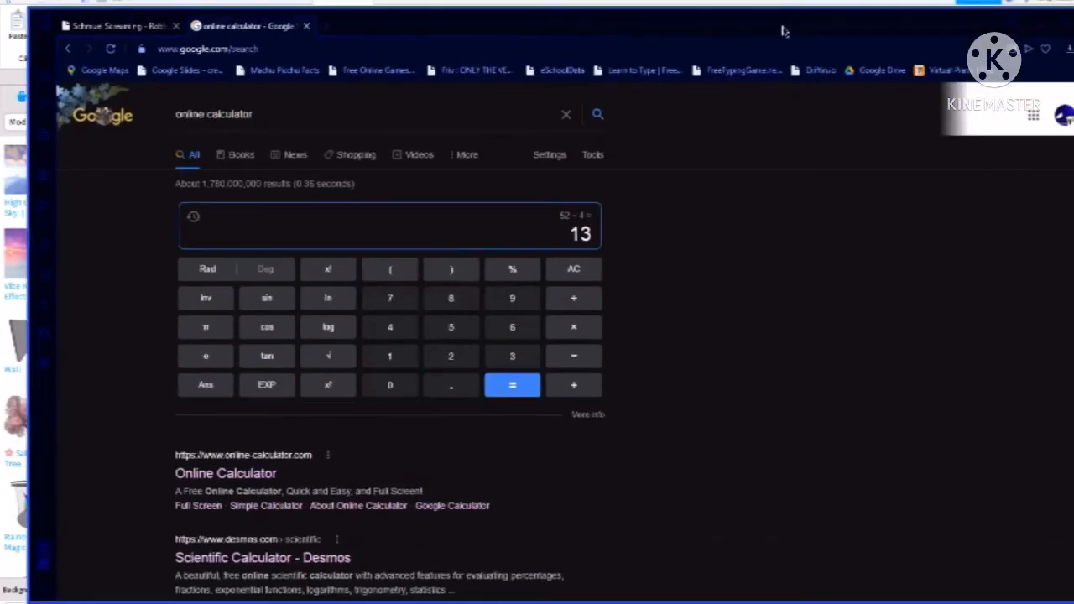
{"action": "mouse_move", "coordinate": [615, 252]}
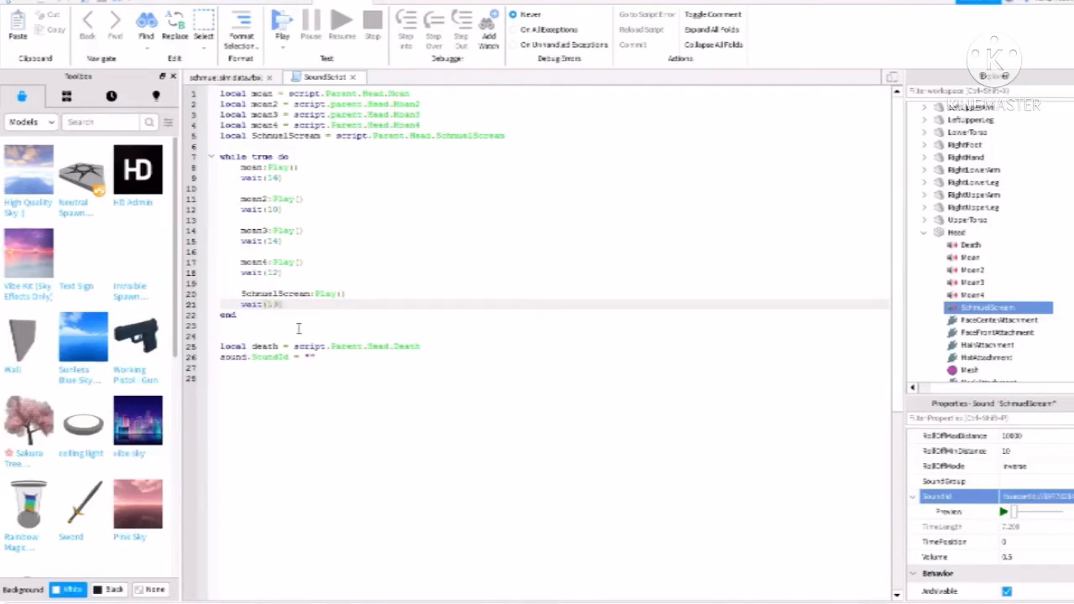
{"action": "mouse_move", "coordinate": [307, 318]}
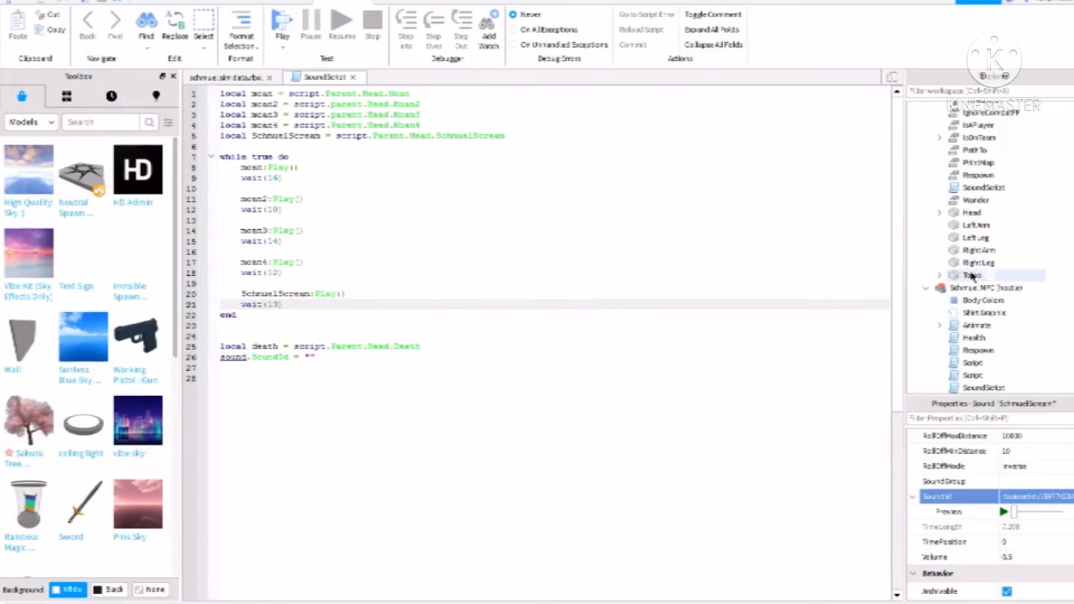
Find and select the Schmuel NPC's SoundScript in Explorer and bring up its actions
{"action": "left_click", "coordinate": [982, 187]}
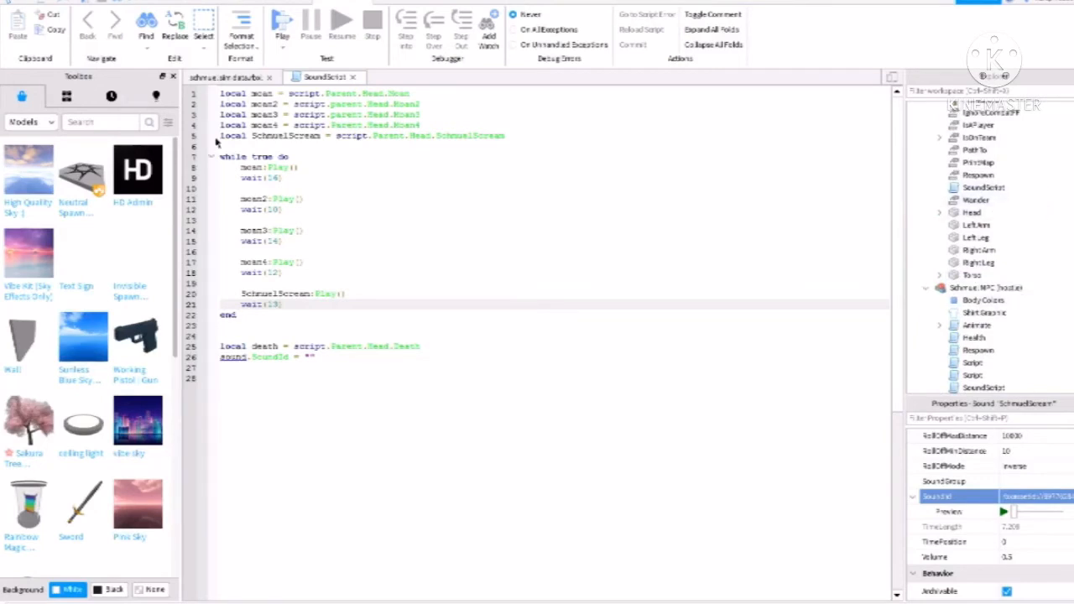
{"action": "left_click", "coordinate": [984, 187]}
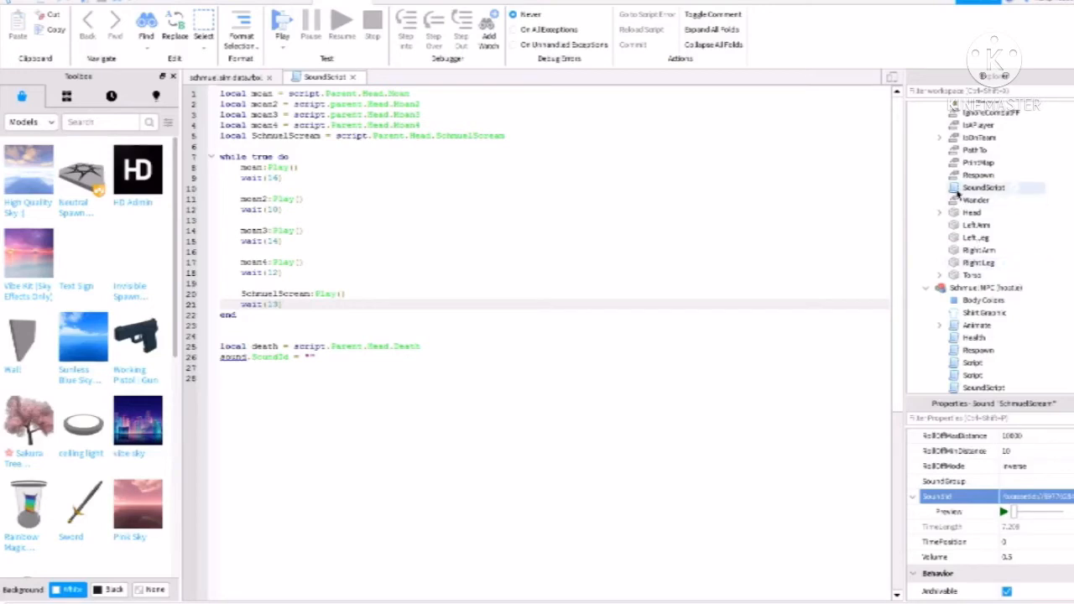
{"action": "right_click", "coordinate": [995, 187]}
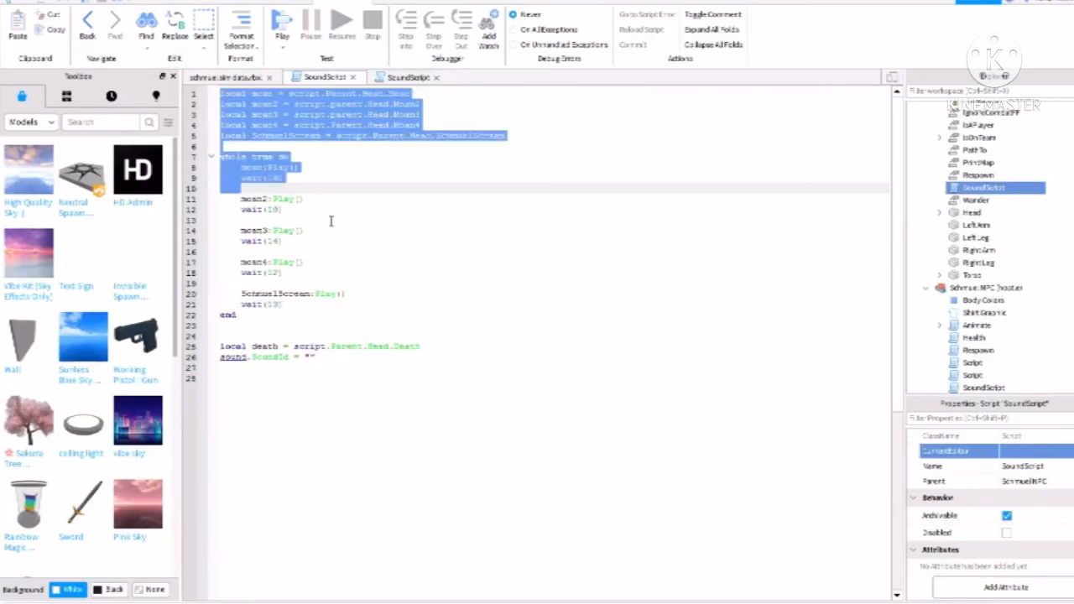
Copy the hostile NPC's full loop code over the Schmuel NPC's SoundScript
{"action": "key", "text": "ctrl+a"}
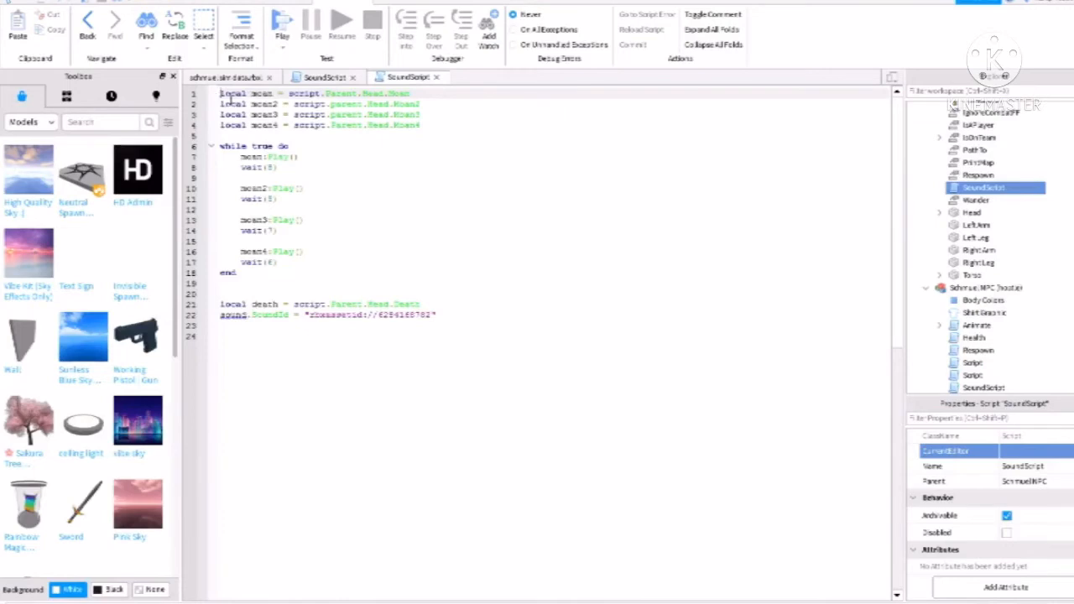
{"action": "key", "text": "ctrl+a"}
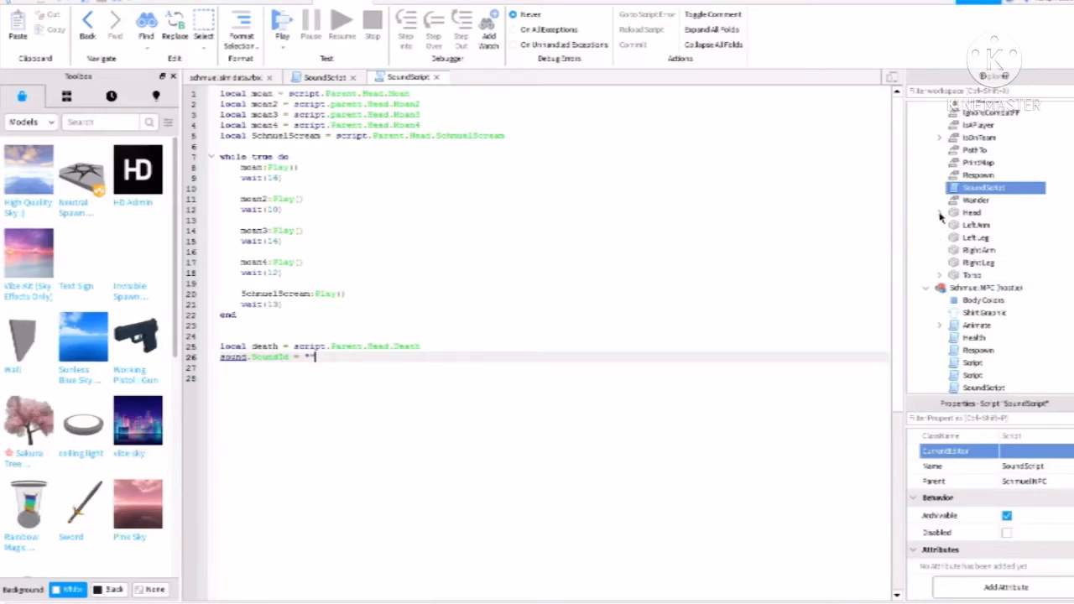
Insert a Sound into the Schmuel NPC's Head via search and rename it SchmuelScream
{"action": "left_click", "coordinate": [972, 213]}
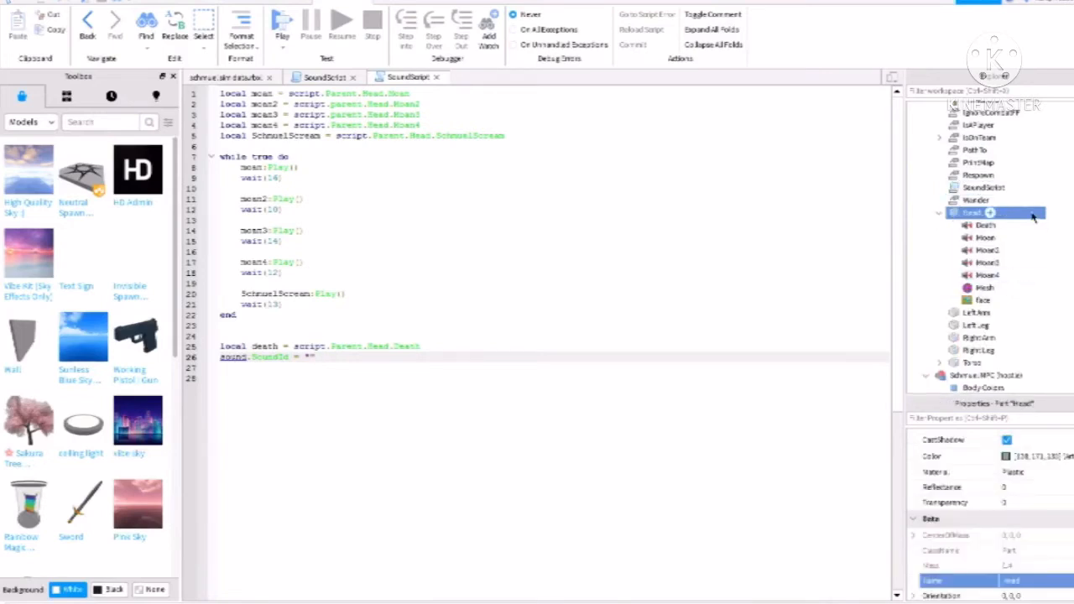
{"action": "right_click", "coordinate": [973, 212]}
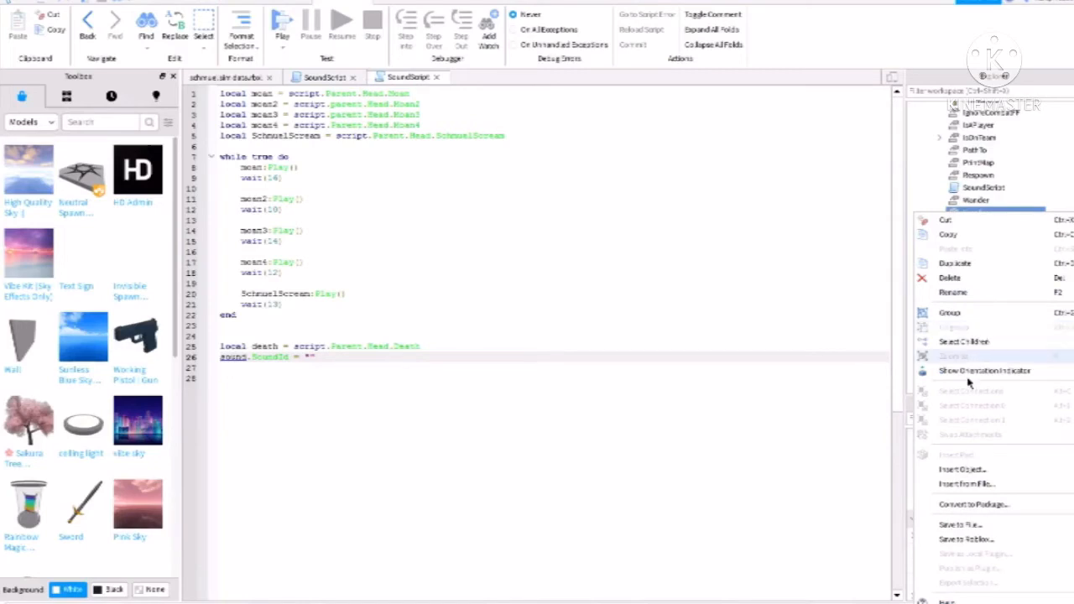
{"action": "left_click", "coordinate": [963, 469]}
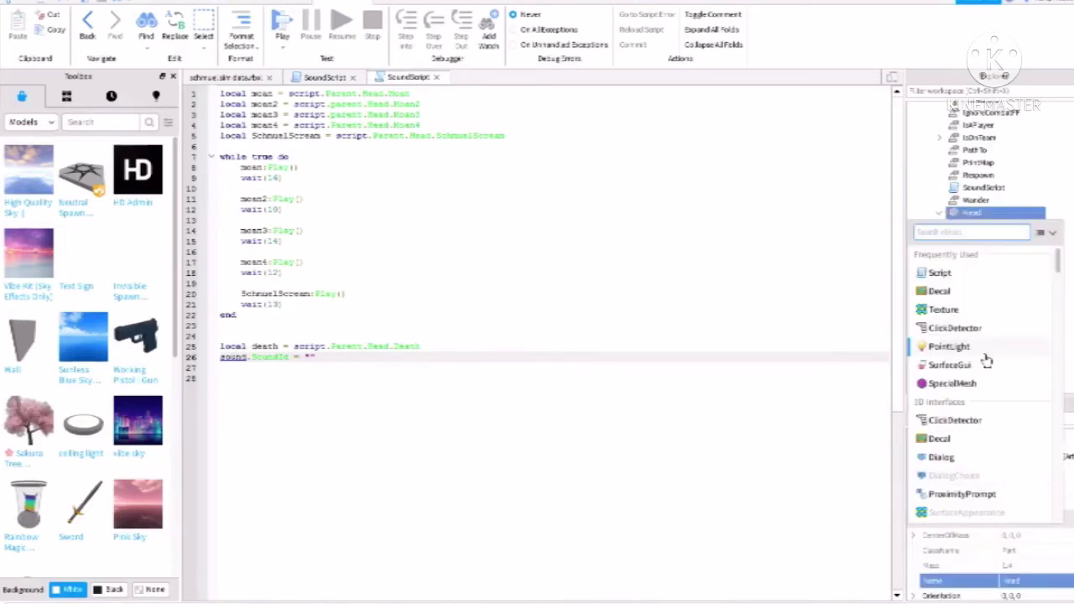
{"action": "type", "text": "sound"}
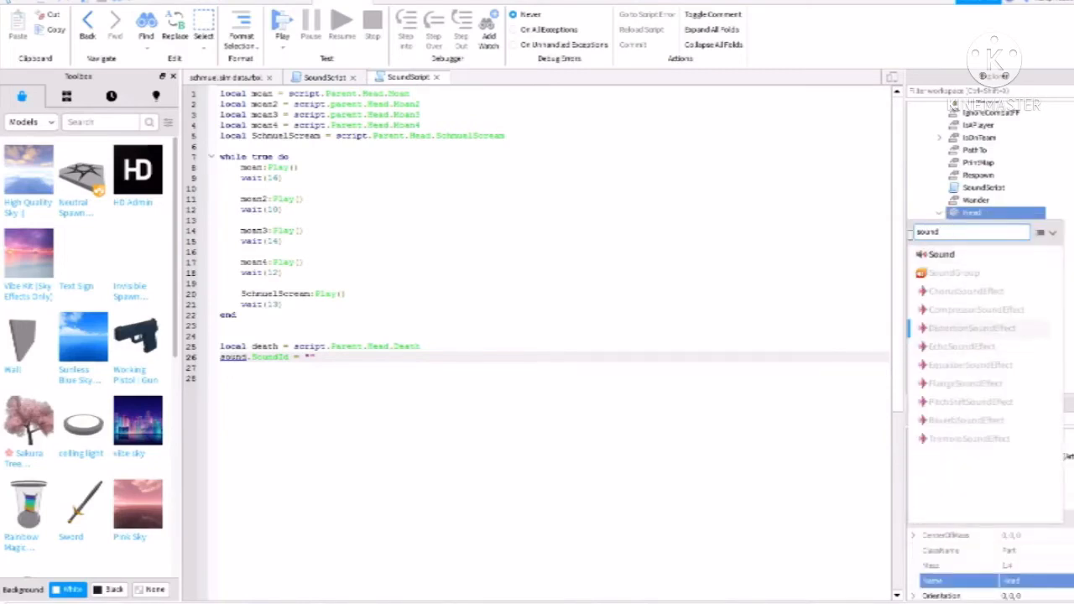
{"action": "left_click", "coordinate": [971, 212]}
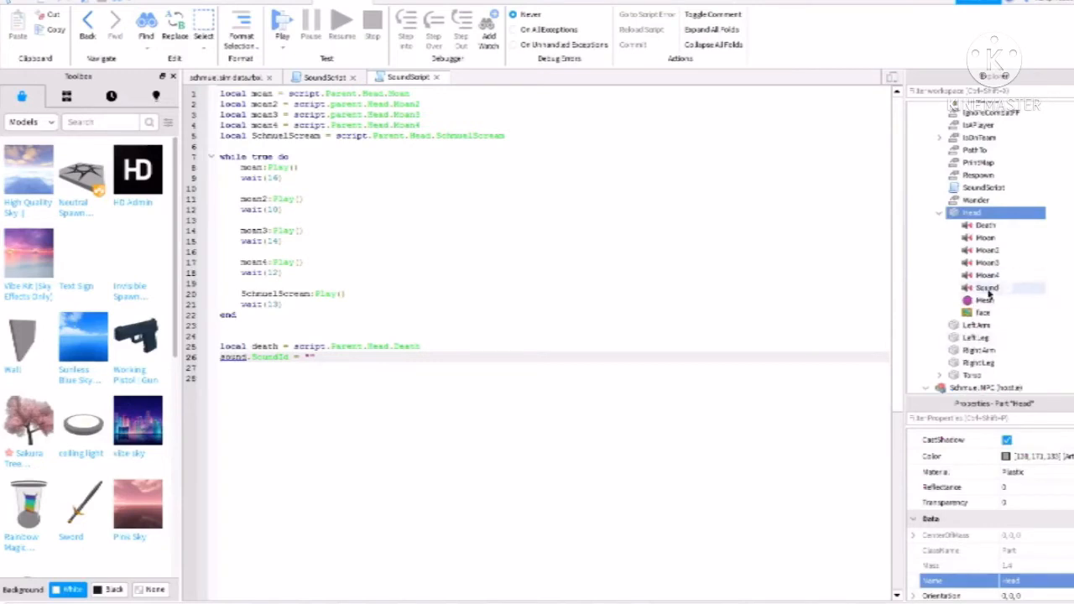
{"action": "right_click", "coordinate": [987, 288]}
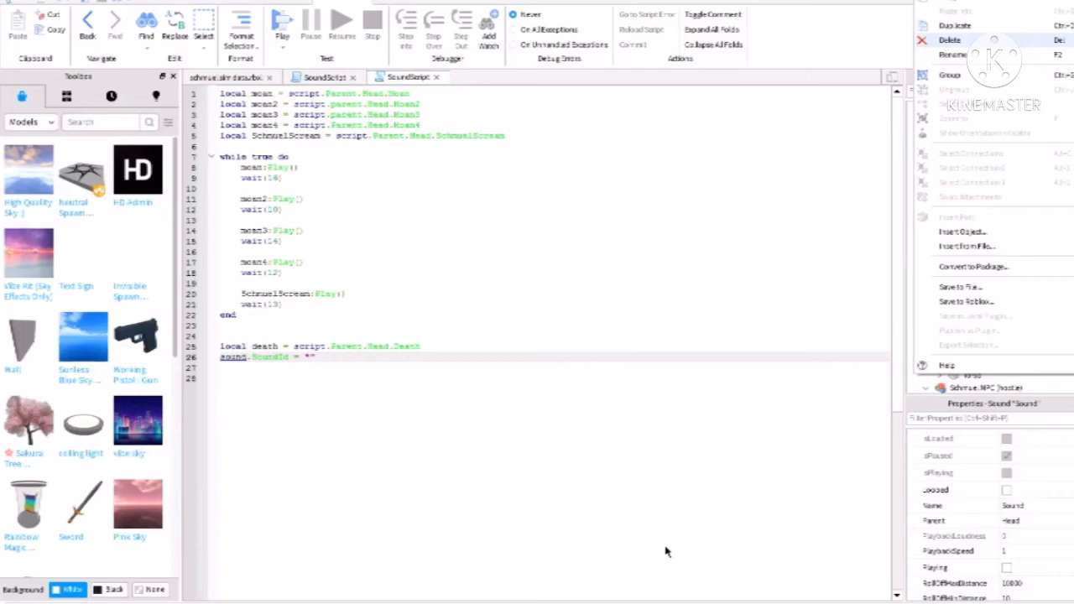
{"action": "mouse_move", "coordinate": [793, 356]}
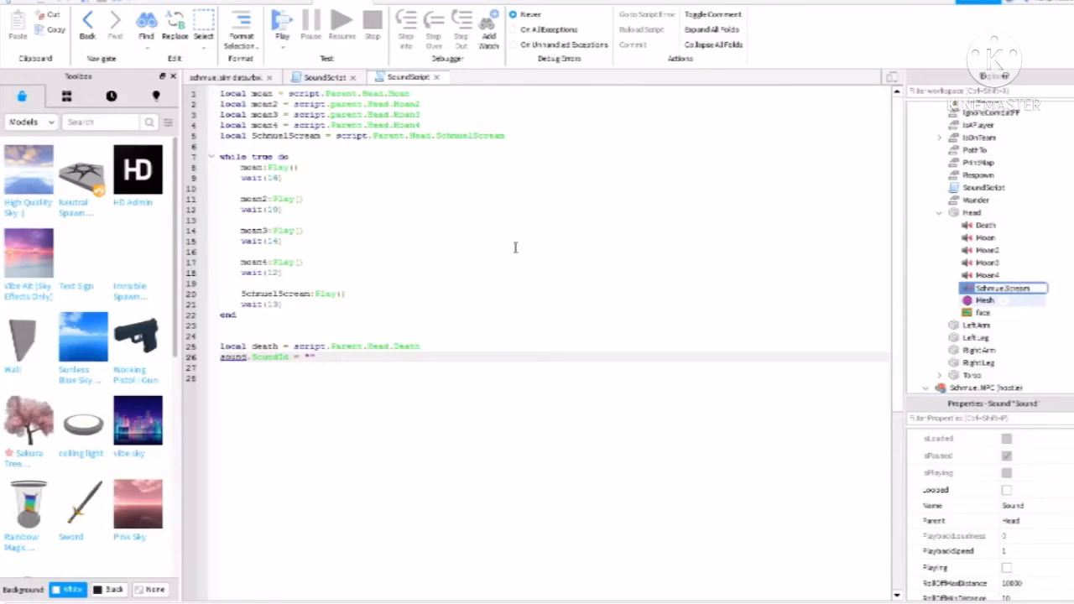
{"action": "left_click", "coordinate": [1003, 288]}
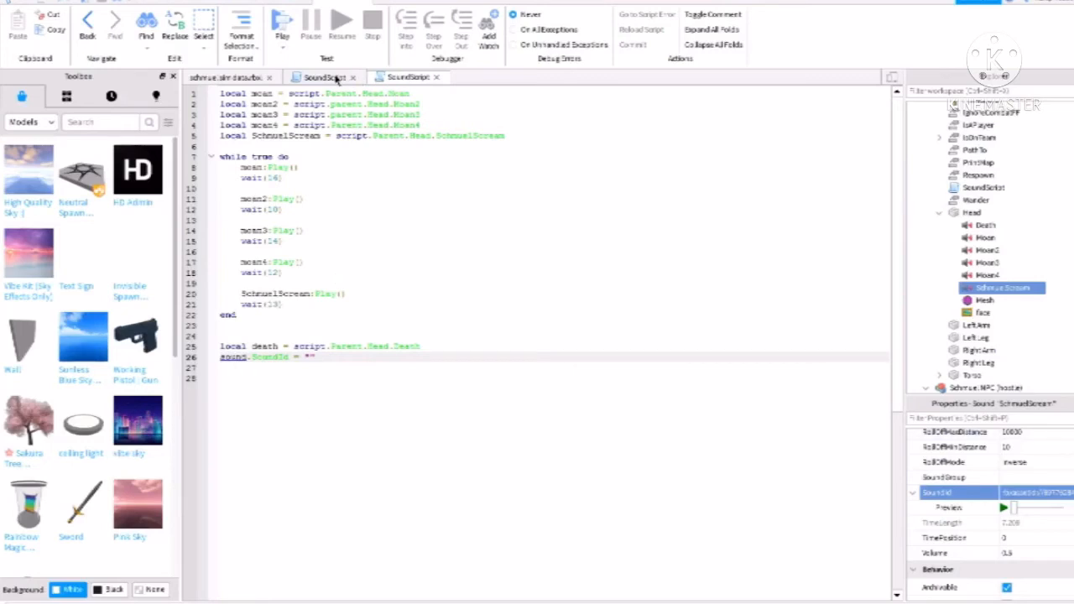
{"action": "mouse_move", "coordinate": [352, 92]}
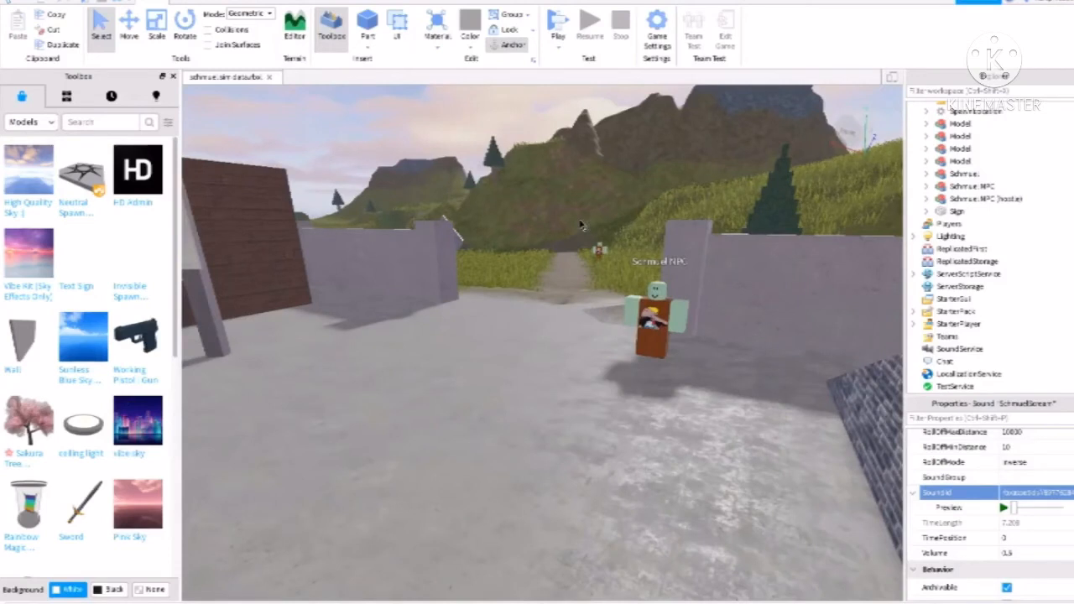
{"action": "mouse_move", "coordinate": [571, 223]}
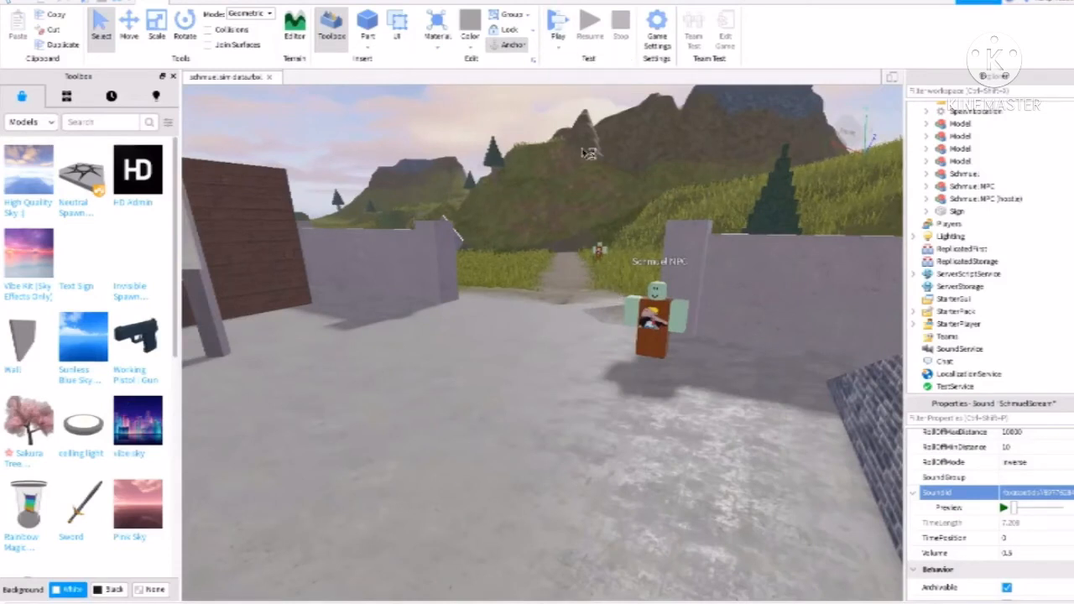
{"action": "left_click", "coordinate": [558, 24]}
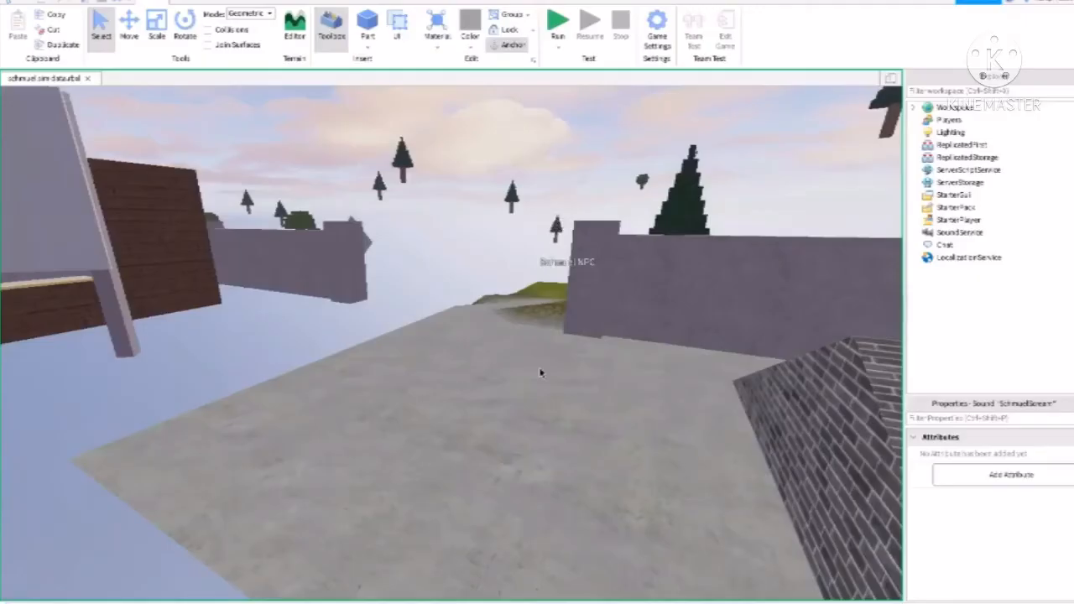
{"action": "left_click", "coordinate": [558, 21]}
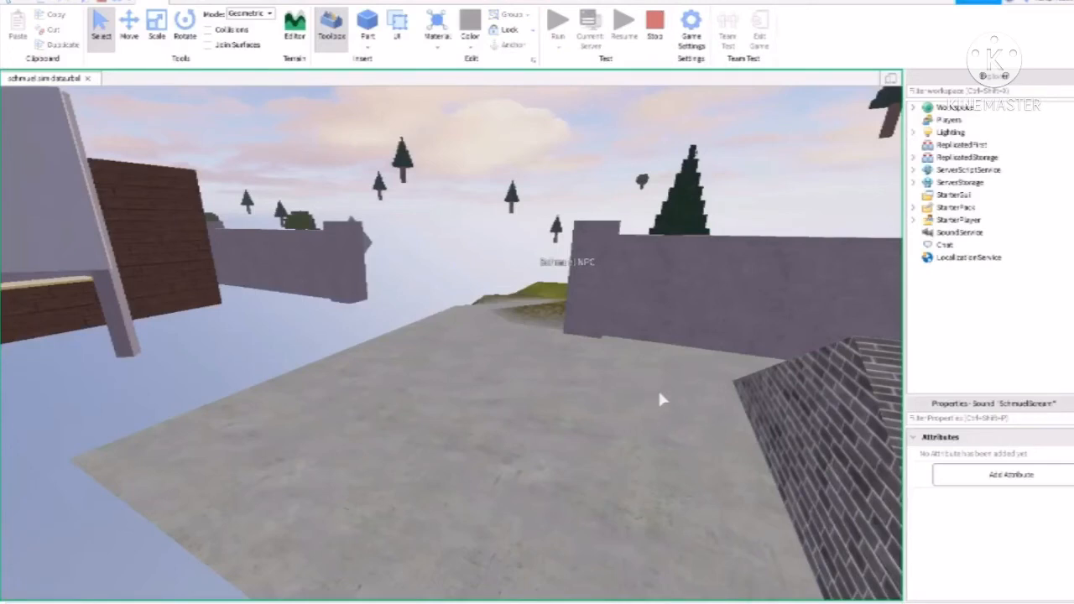
{"action": "mouse_move", "coordinate": [632, 422]}
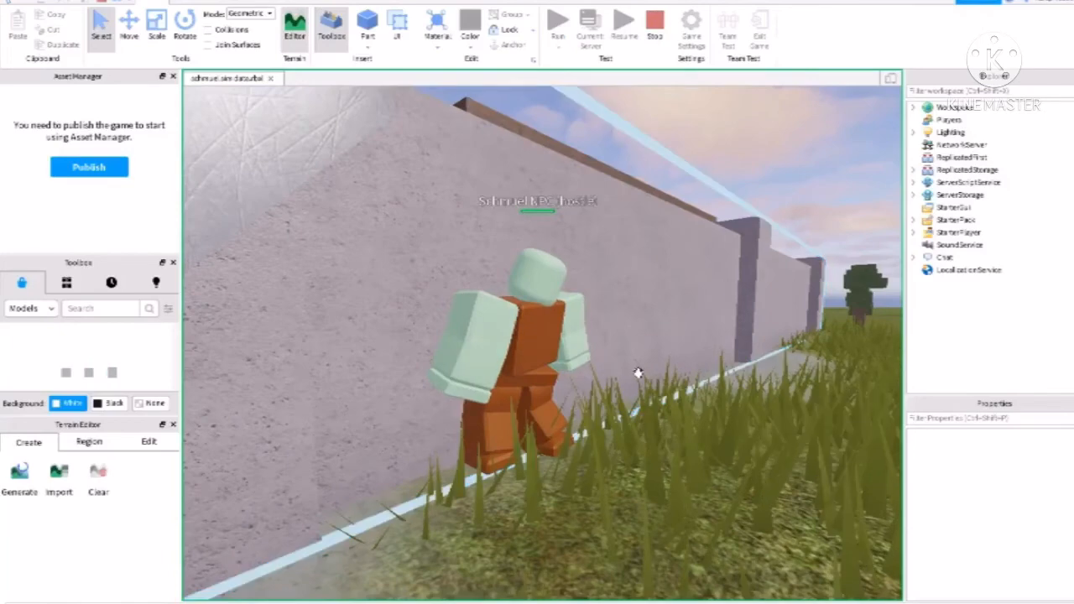
{"action": "left_click", "coordinate": [111, 373]}
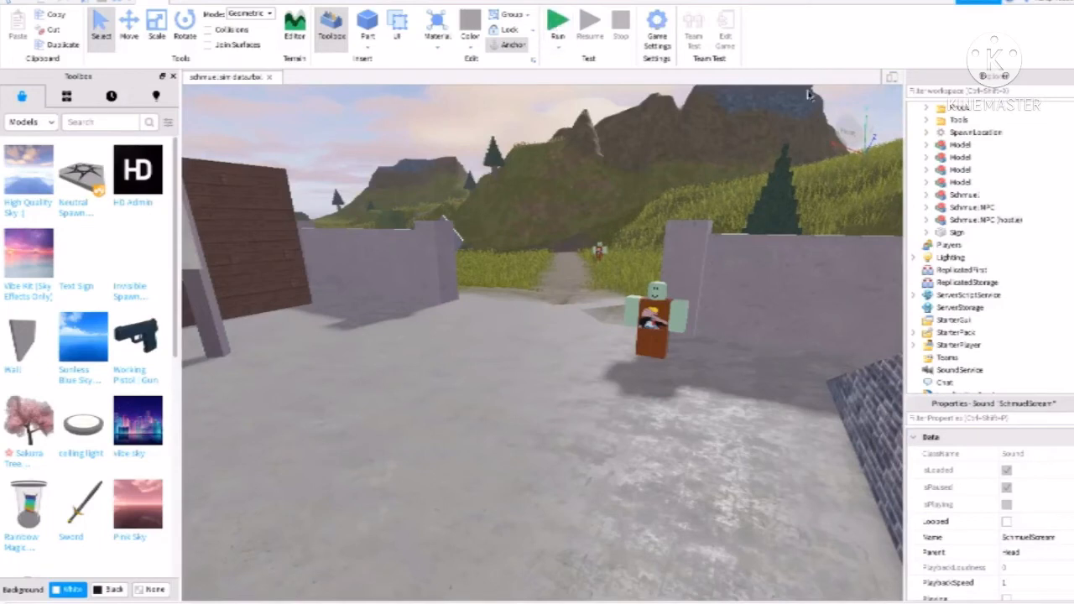
{"action": "mouse_move", "coordinate": [830, 31]}
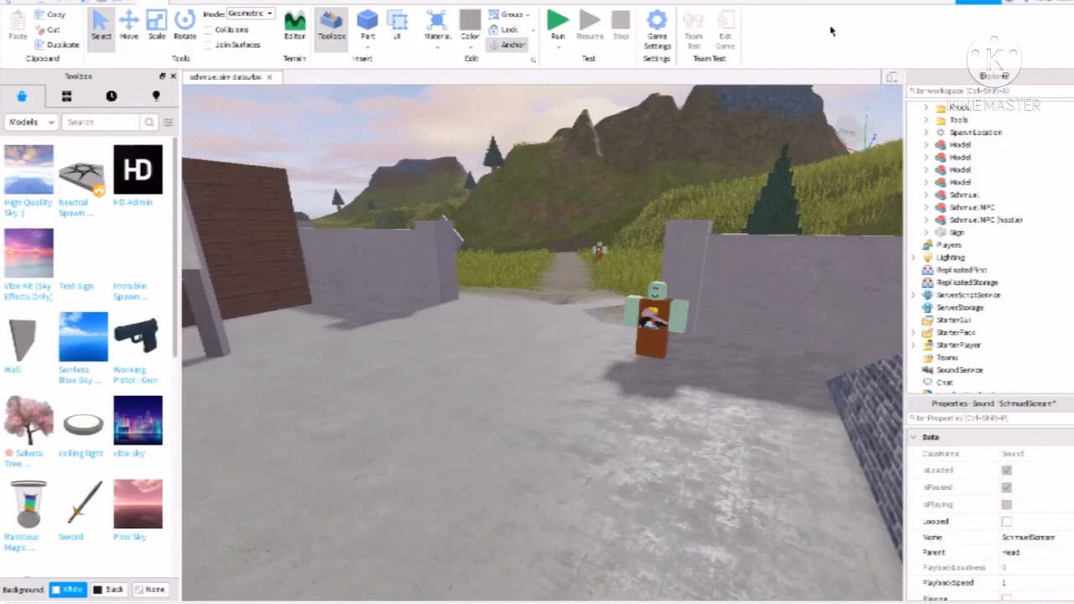
{"action": "mouse_move", "coordinate": [632, 346]}
{"action": "type", "text": "custom npc"}
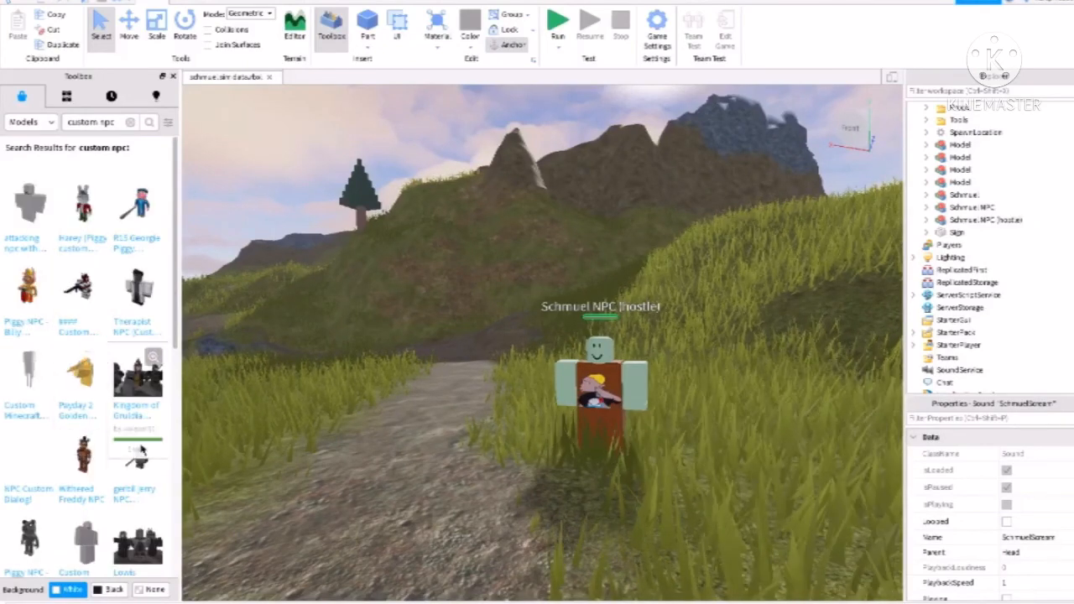
Scroll down the 'custom npc' Toolbox results, then start a 'zombie npc' search
{"action": "scroll", "scroll_direction": "down", "scroll_amount": 3}
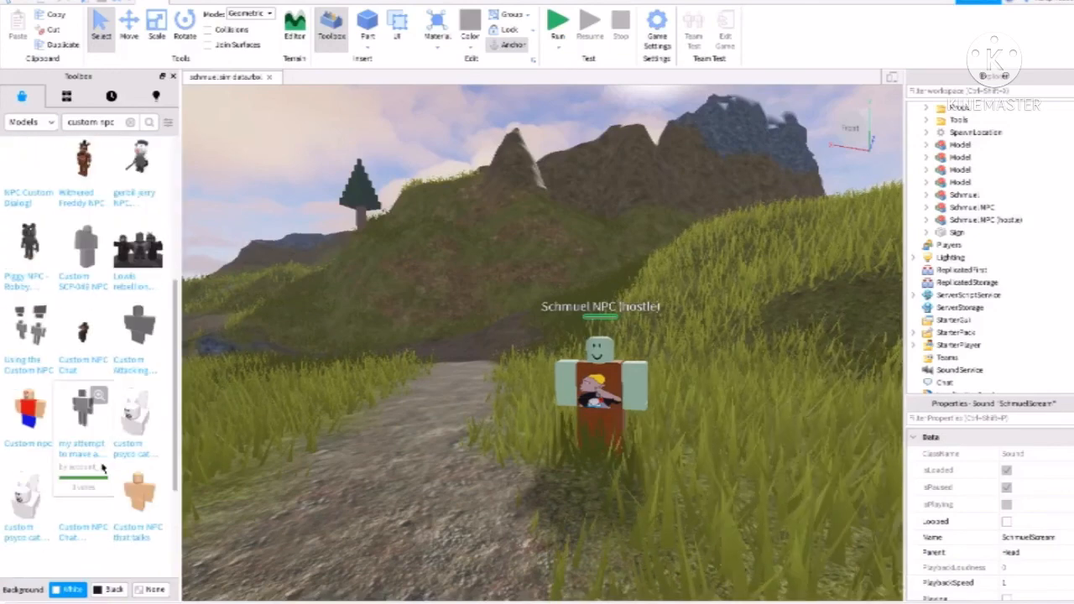
{"action": "scroll", "scroll_direction": "down", "scroll_amount": 3}
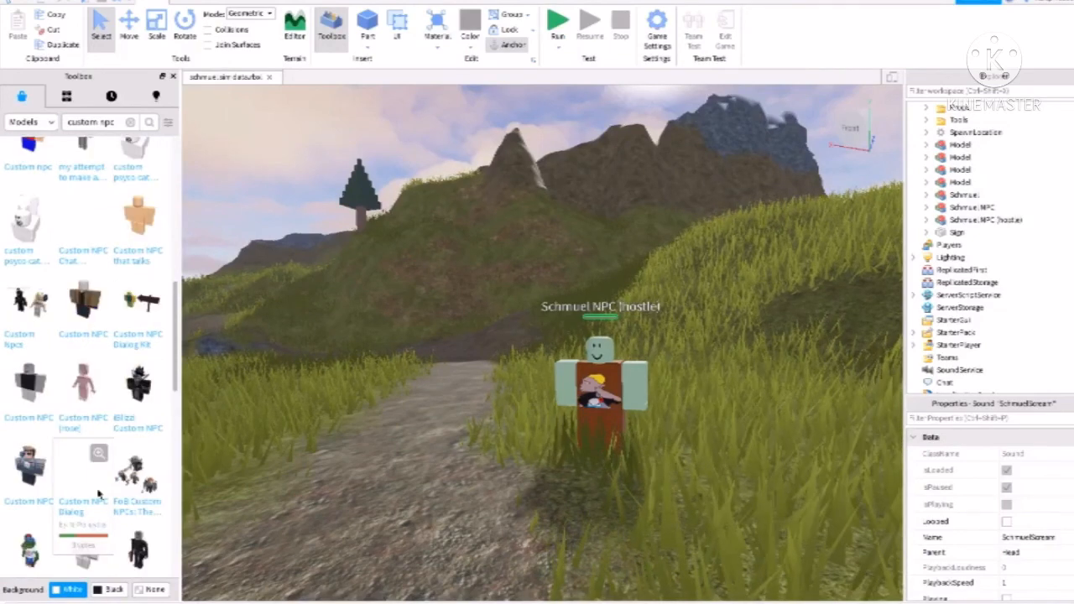
{"action": "scroll", "scroll_direction": "down", "scroll_amount": 3}
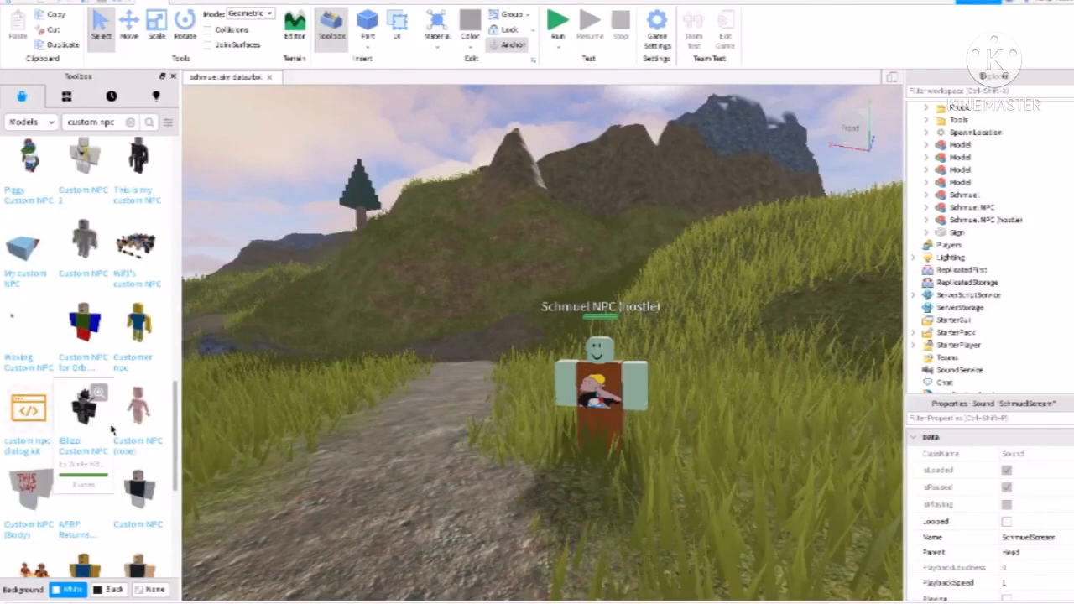
{"action": "scroll", "scroll_direction": "down", "scroll_amount": 3}
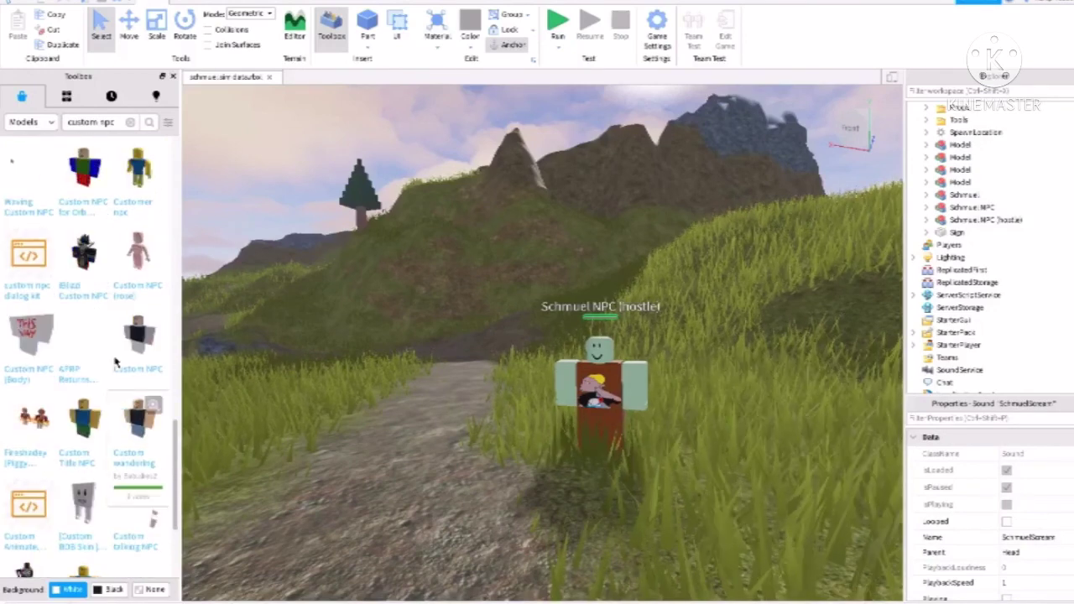
{"action": "scroll", "scroll_direction": "down", "scroll_amount": 3}
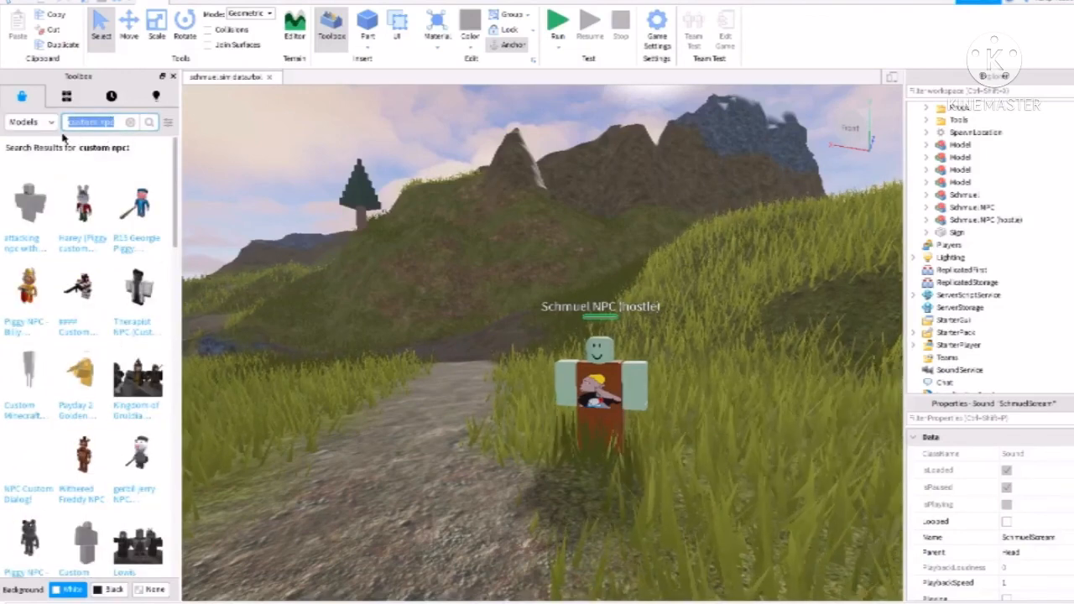
{"action": "type", "text": "zombie"}
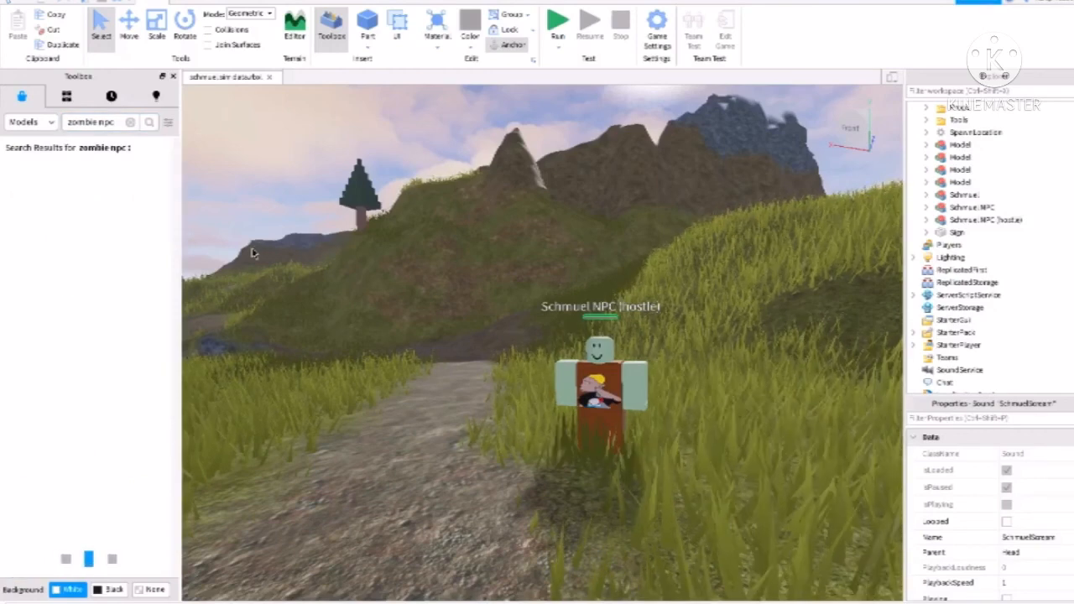
Open the 'zombie npc' model's details card to see its creator and rating
{"action": "left_click", "coordinate": [149, 121]}
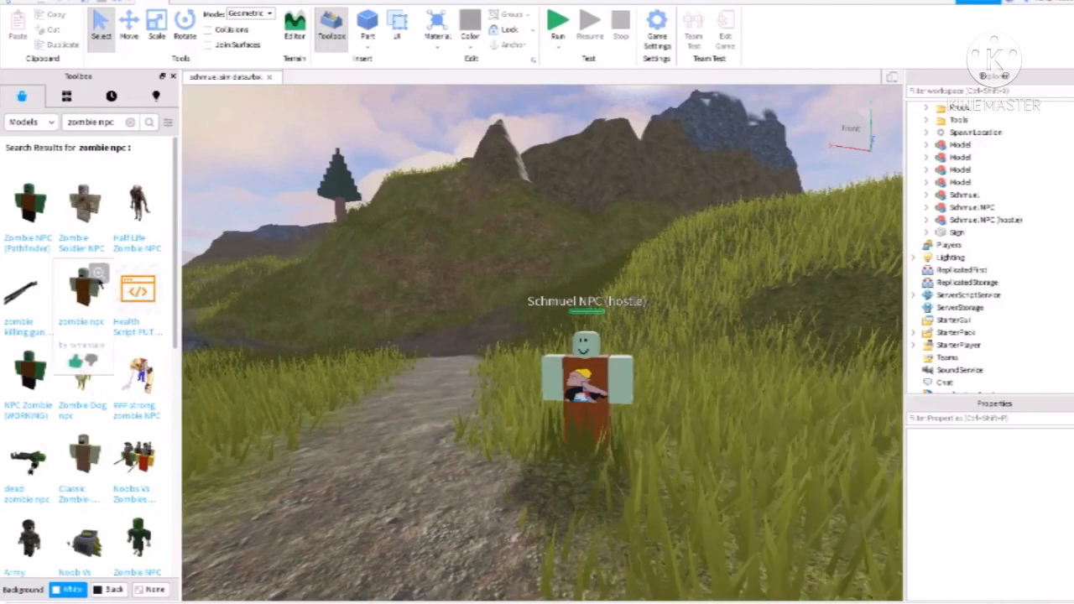
{"action": "left_click", "coordinate": [82, 290]}
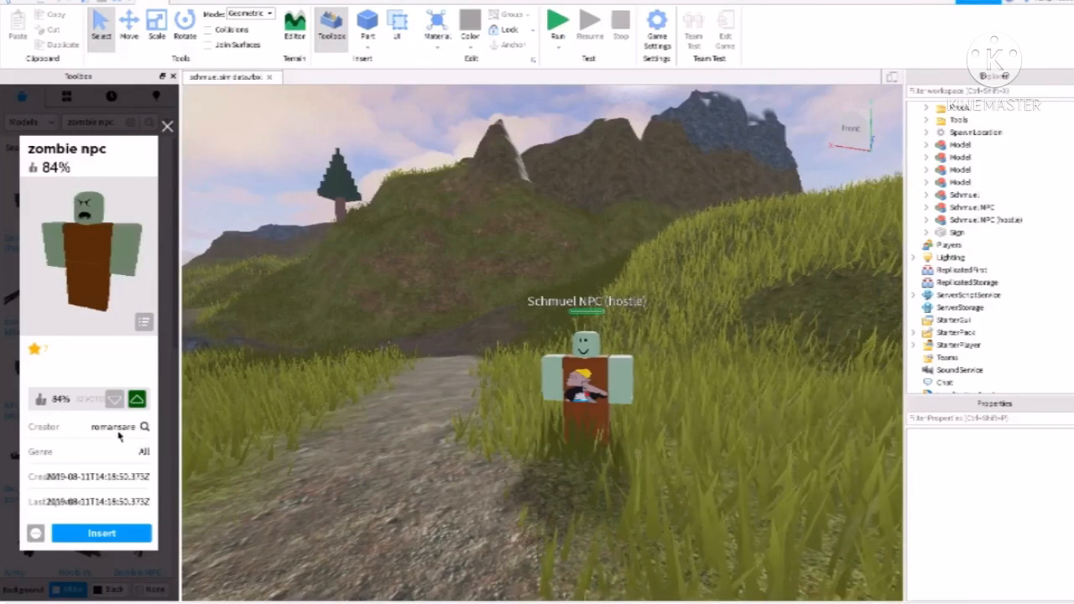
{"action": "mouse_move", "coordinate": [239, 395]}
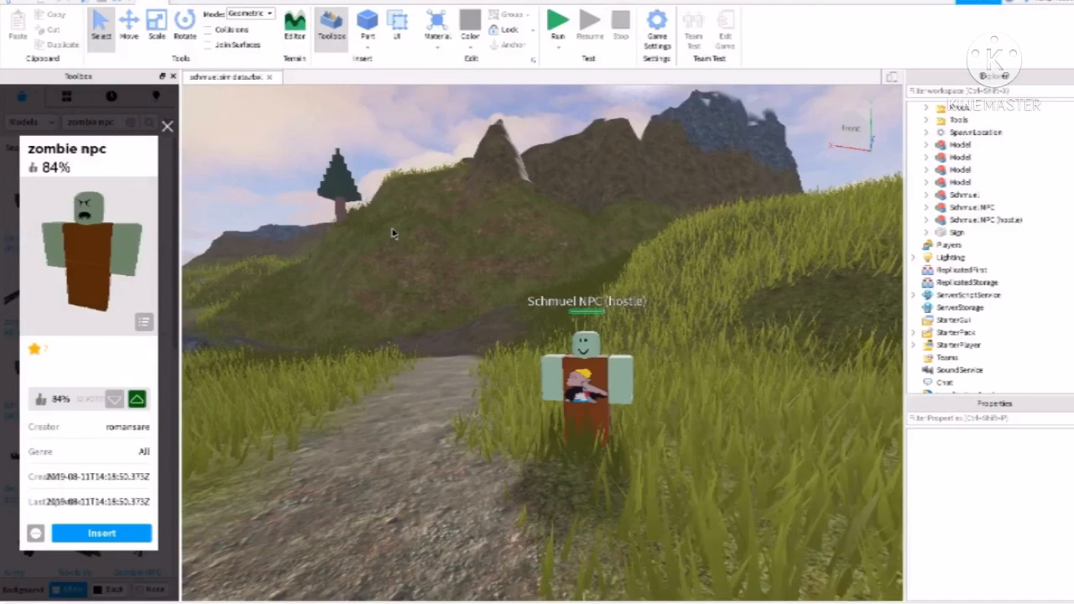
{"action": "mouse_move", "coordinate": [491, 279]}
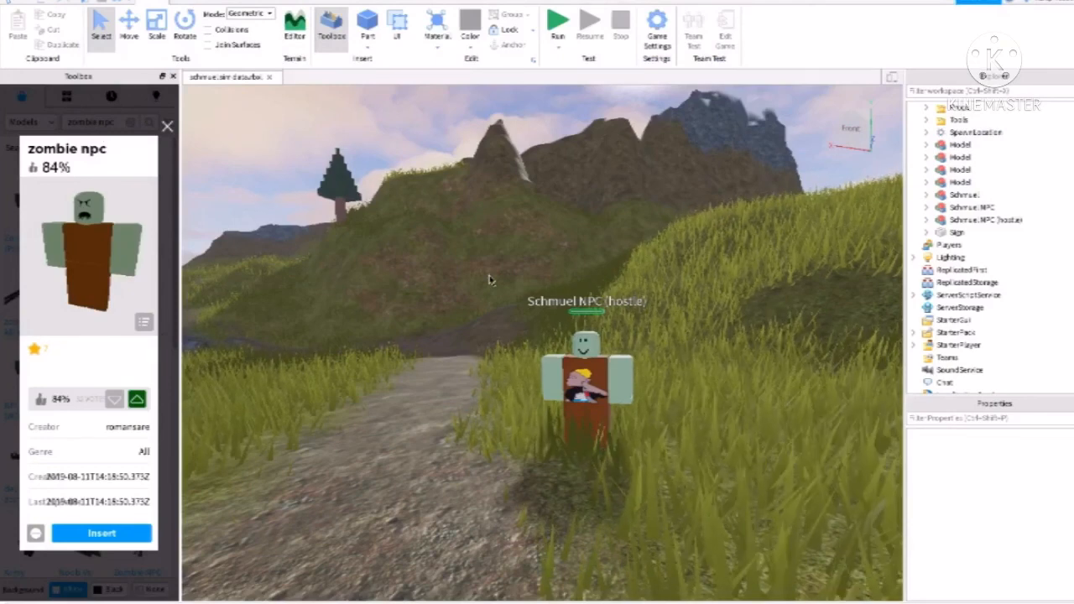